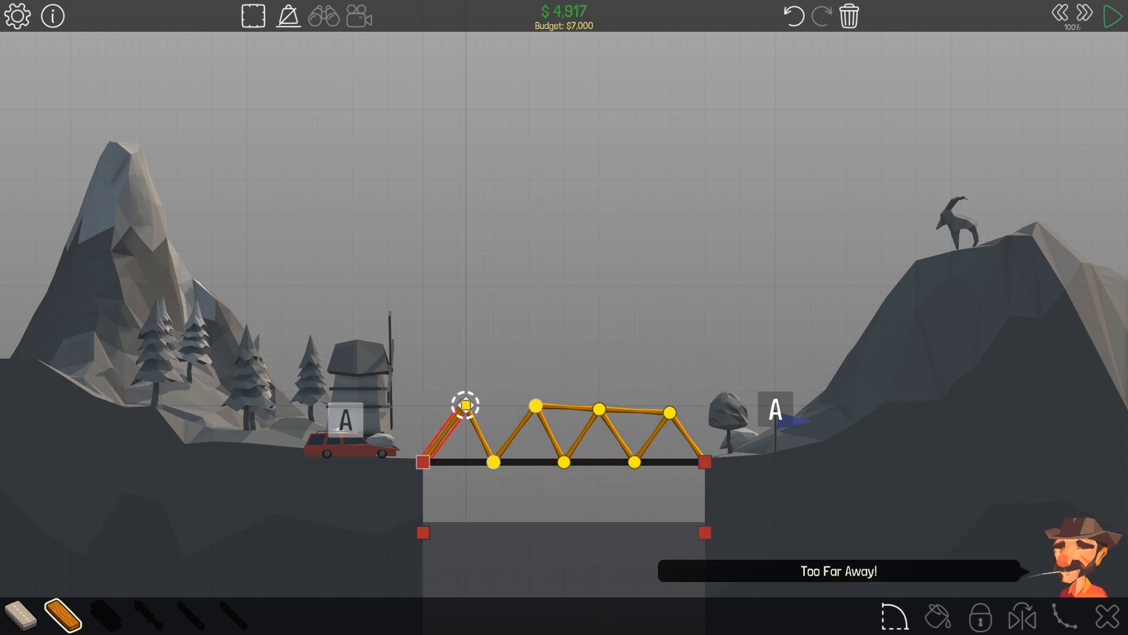
Redraw the wooden truss lower and flatter to the right anchor and remove the old tall members
{"action": "left_click", "coordinate": [1114, 16]}
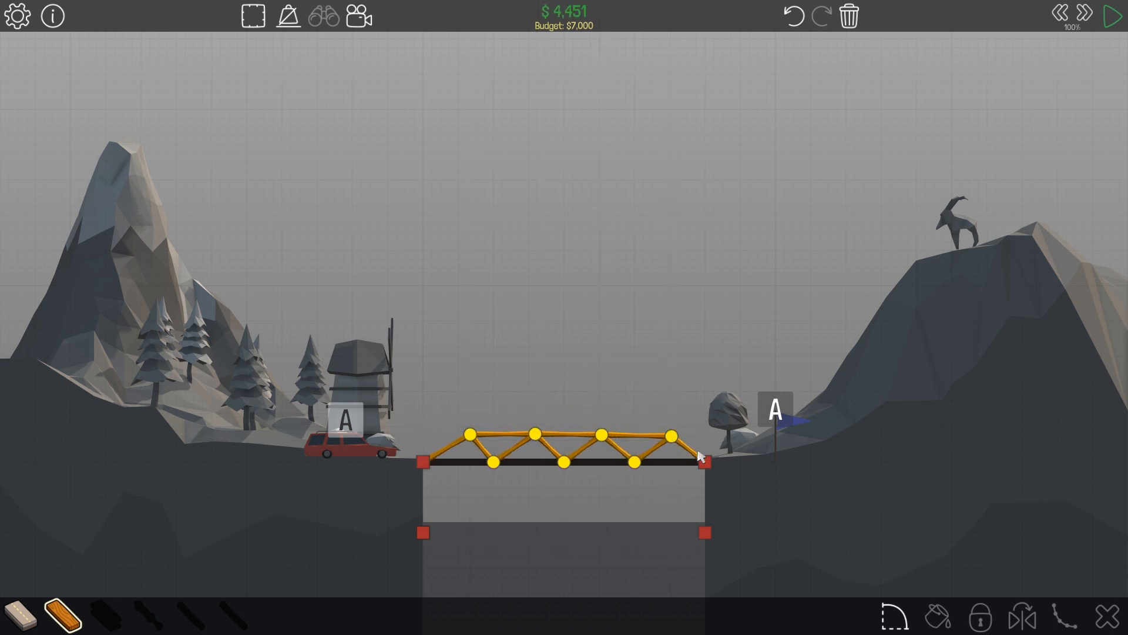
{"action": "left_click", "coordinate": [1110, 16]}
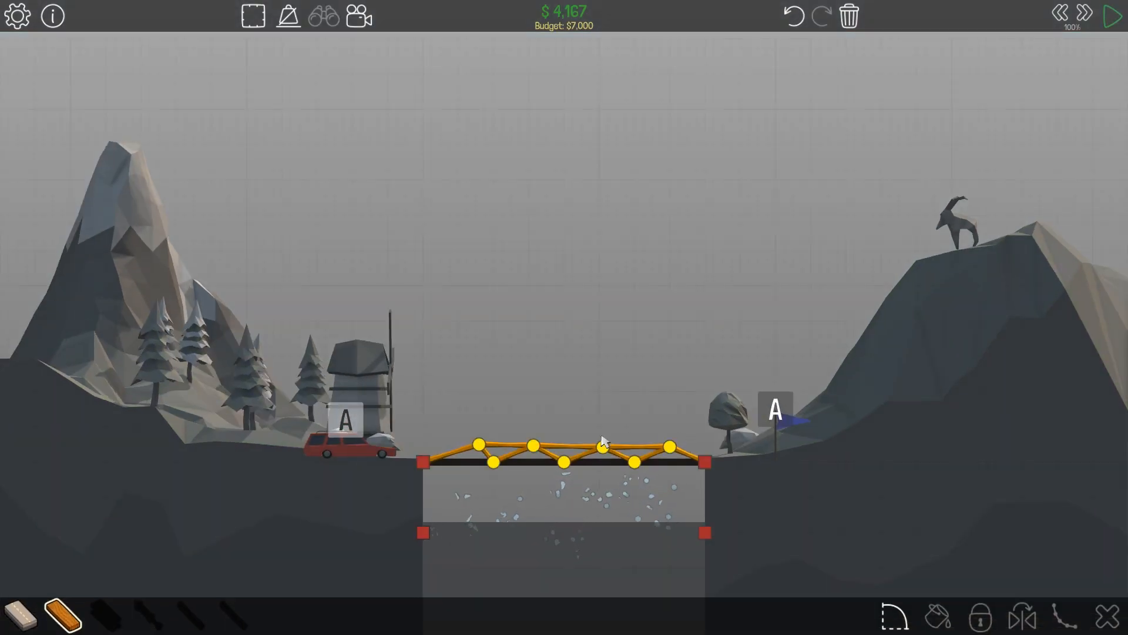
{"action": "left_click", "coordinate": [1113, 16]}
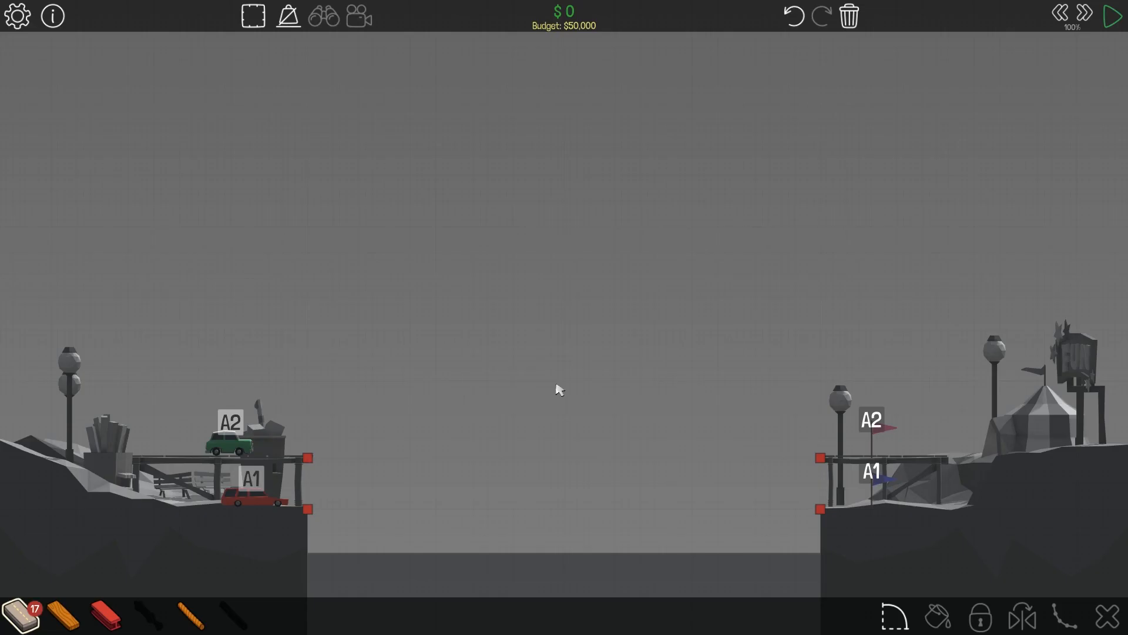
{"action": "mouse_move", "coordinate": [26, 615]}
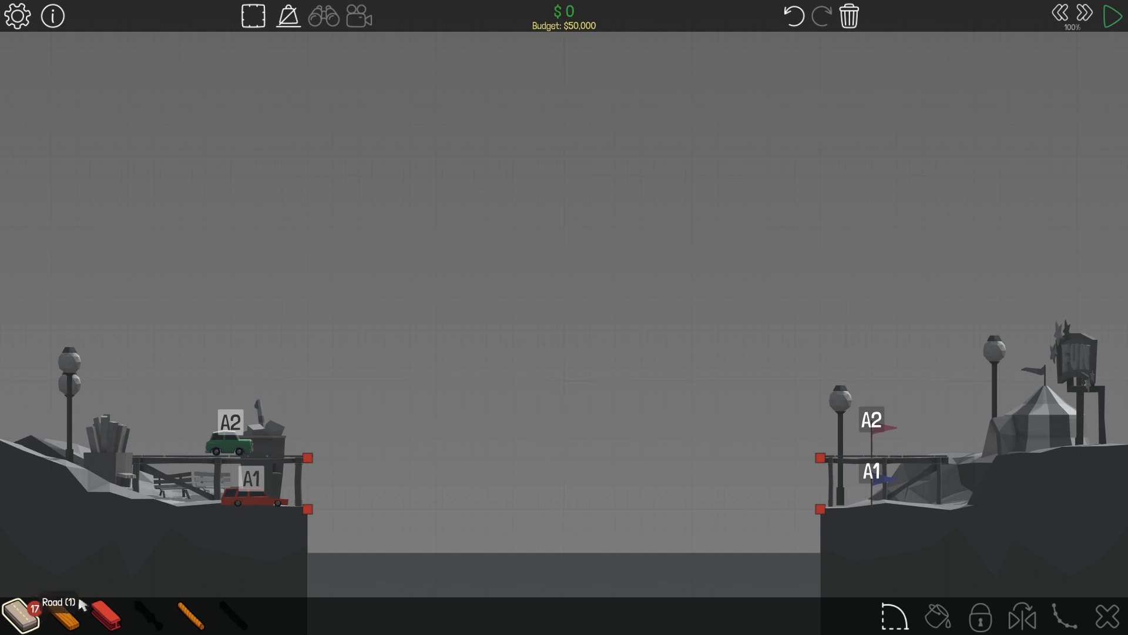
{"action": "mouse_move", "coordinate": [406, 500]}
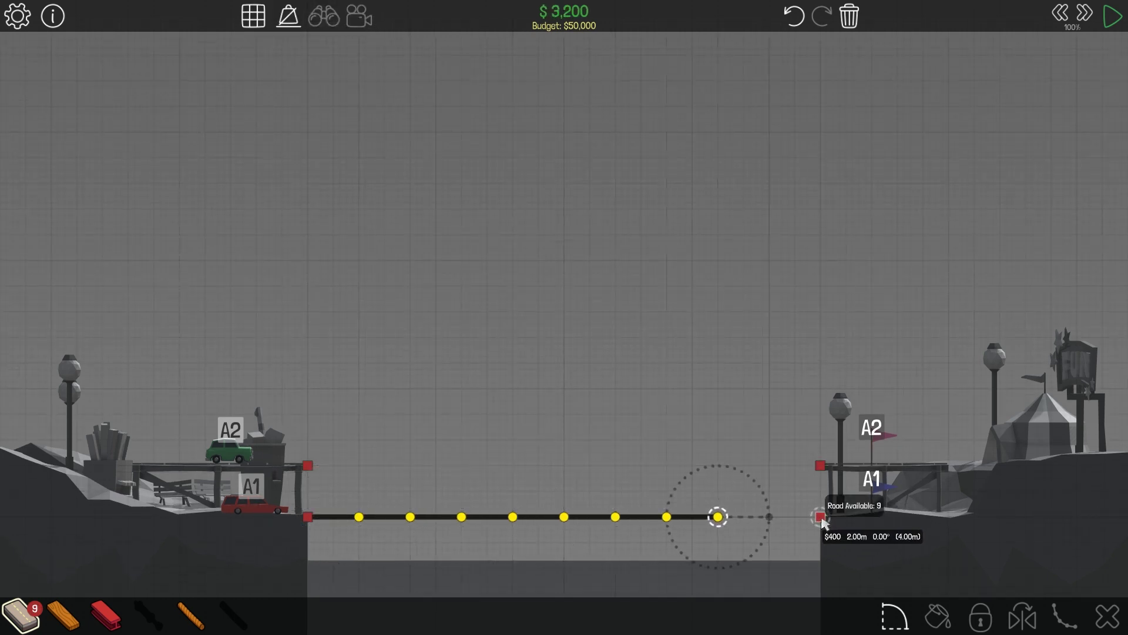
Finish the road deck across the lower gap at the lower right anchor
{"action": "left_click", "coordinate": [818, 517]}
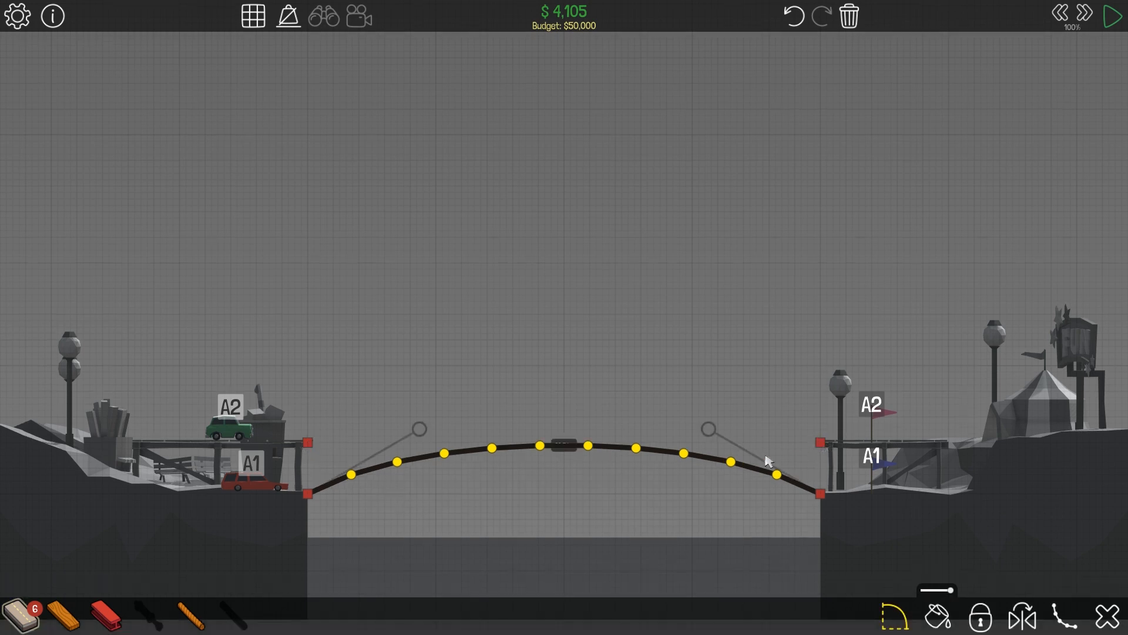
{"action": "mouse_move", "coordinate": [773, 333]}
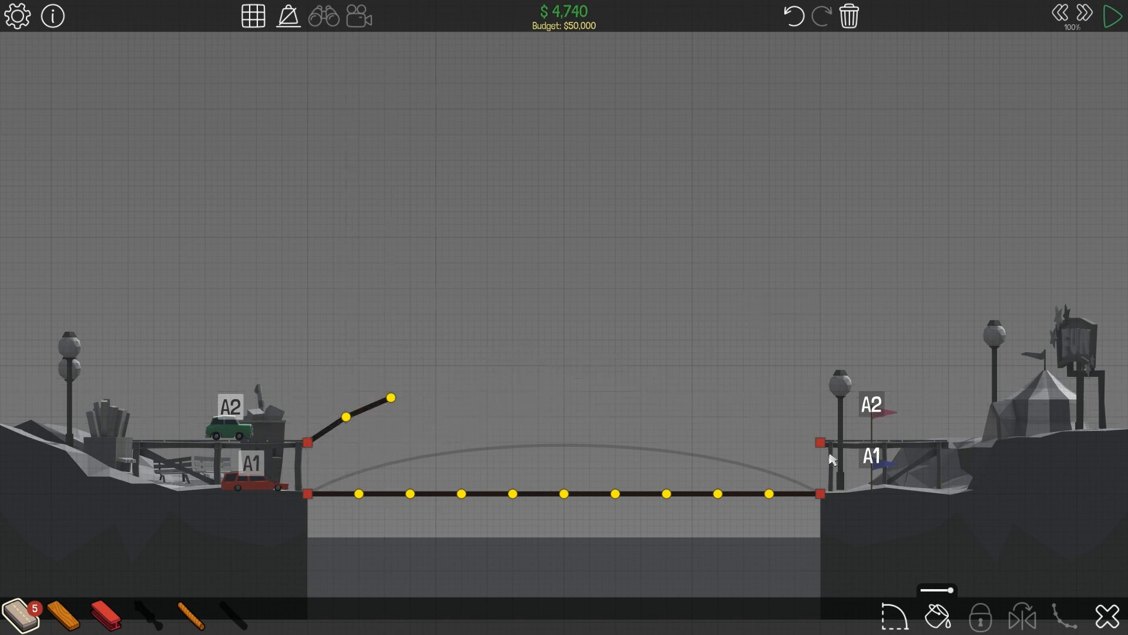
{"action": "mouse_move", "coordinate": [128, 621]}
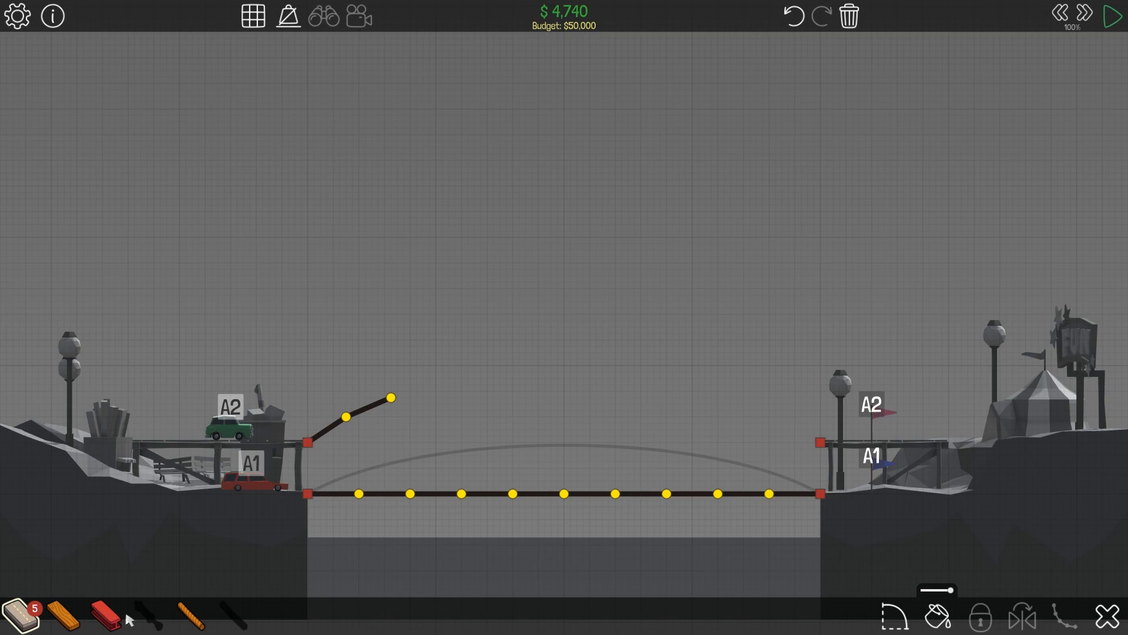
Anchor a steel arch at the lower left, then run, pause and end a test
{"action": "left_click", "coordinate": [1111, 16]}
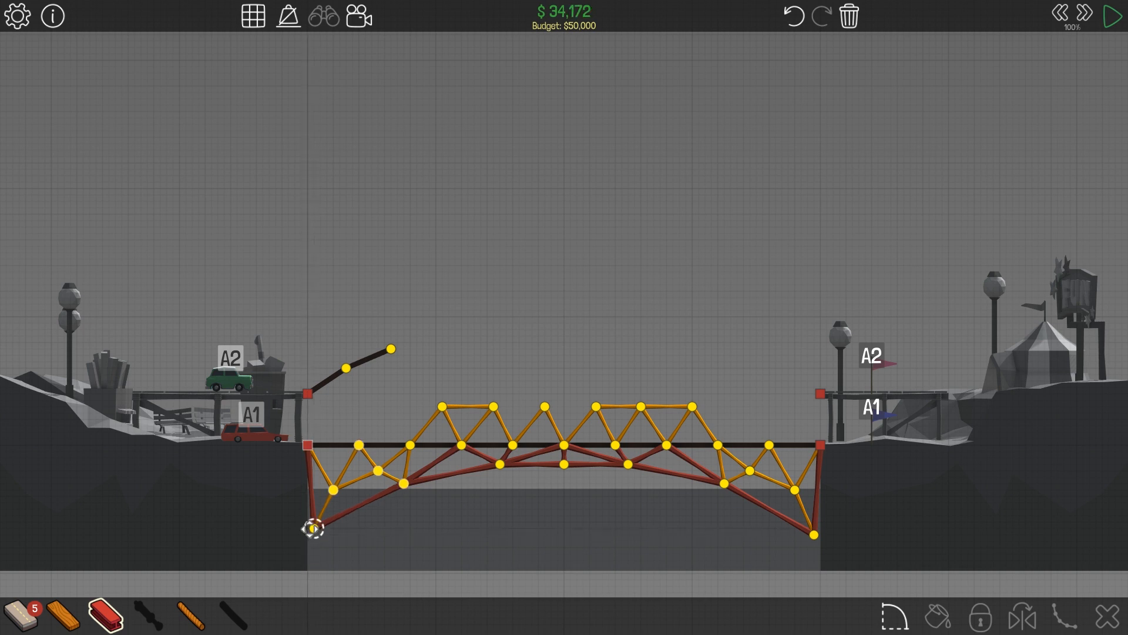
{"action": "left_click", "coordinate": [248, 17]}
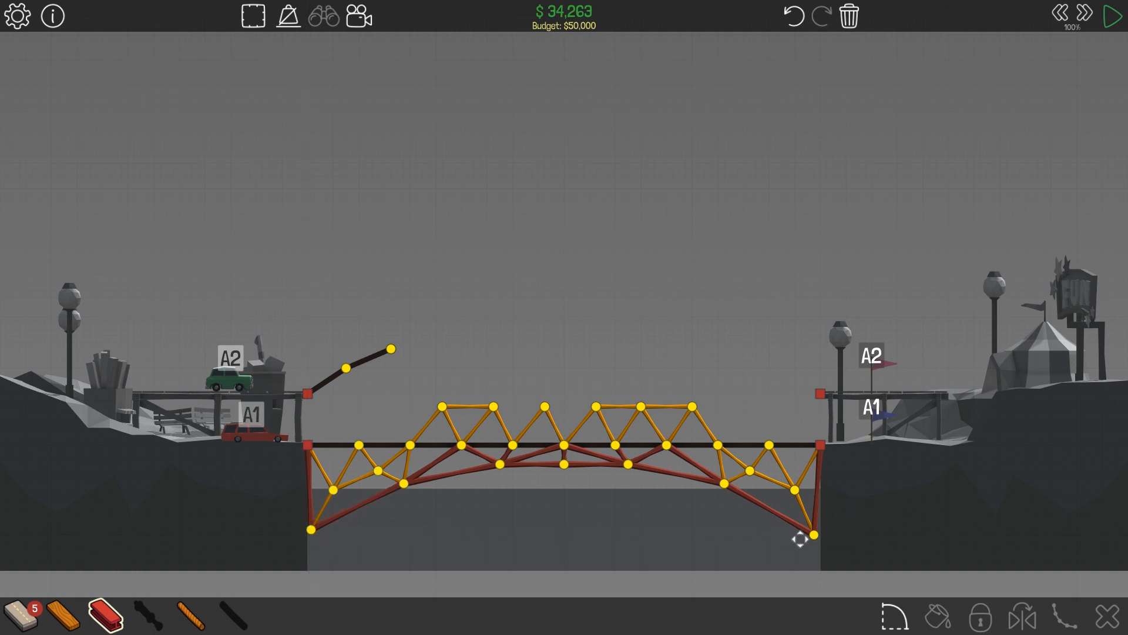
{"action": "left_click", "coordinate": [1110, 16]}
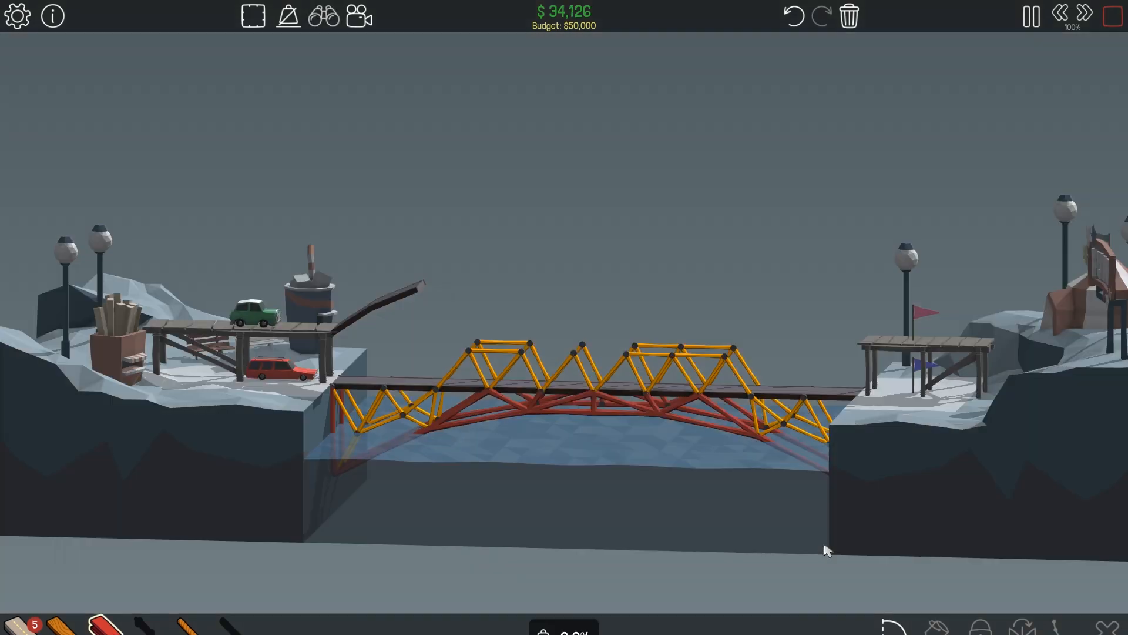
{"action": "left_click", "coordinate": [1113, 15]}
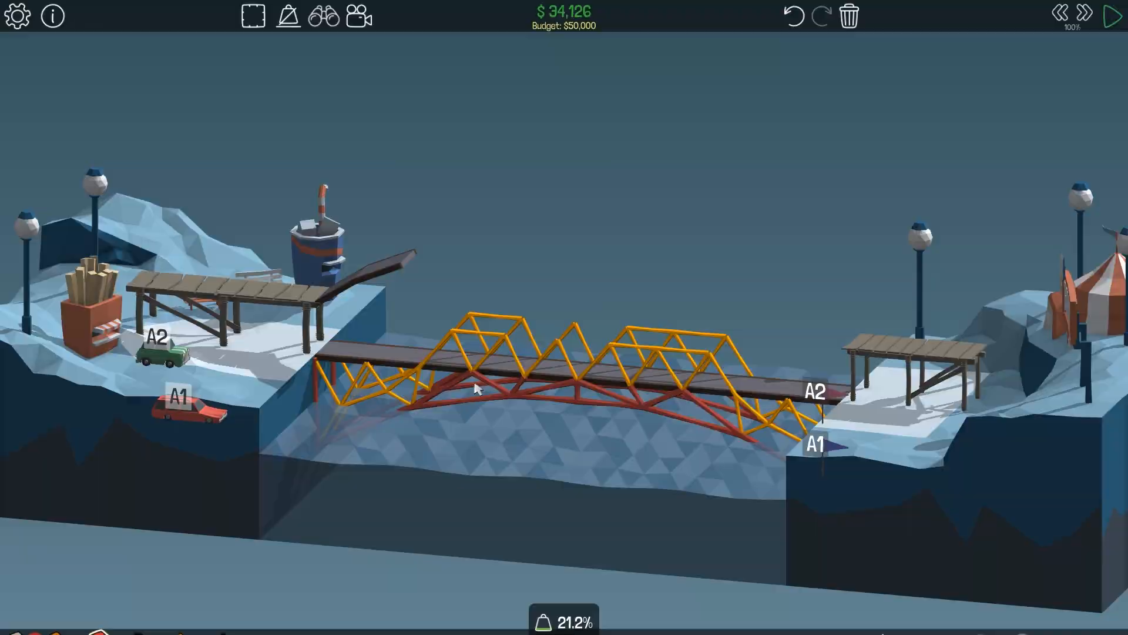
{"action": "left_click", "coordinate": [1113, 14]}
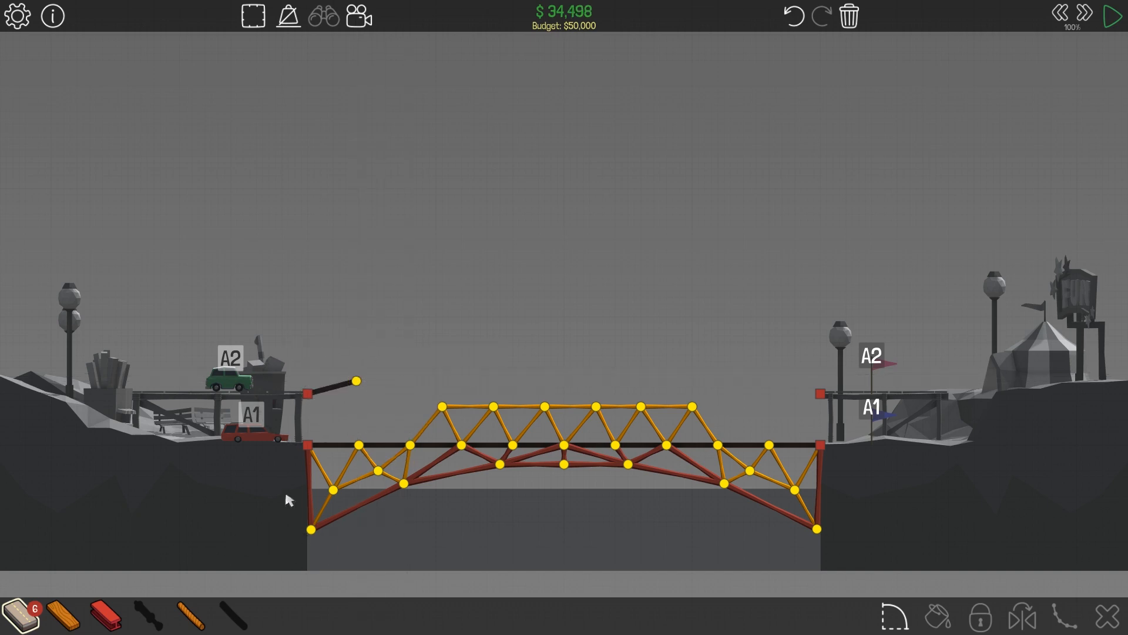
Connect dense wooden truss members down to the lower right node between decks
{"action": "left_click", "coordinate": [1113, 15]}
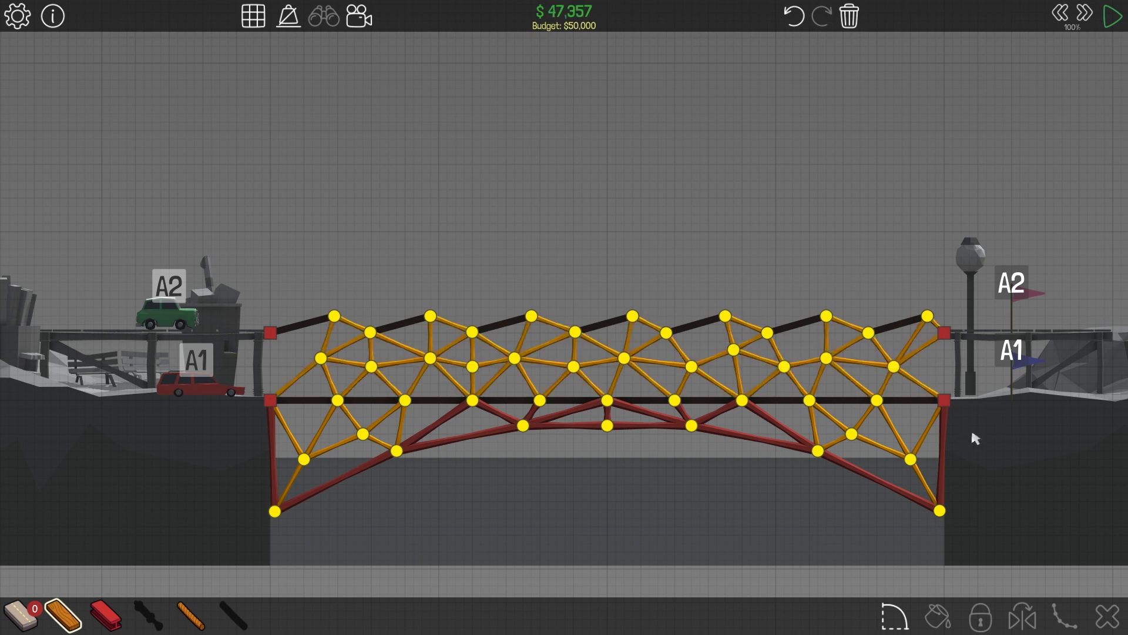
{"action": "mouse_move", "coordinate": [923, 481]}
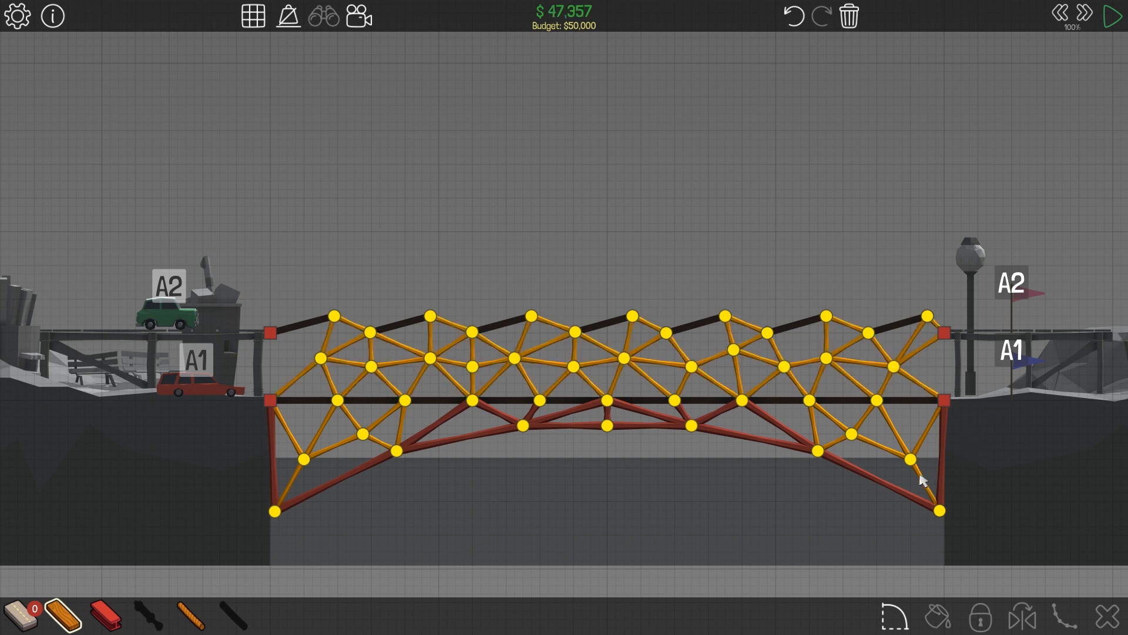
{"action": "left_click", "coordinate": [1112, 16]}
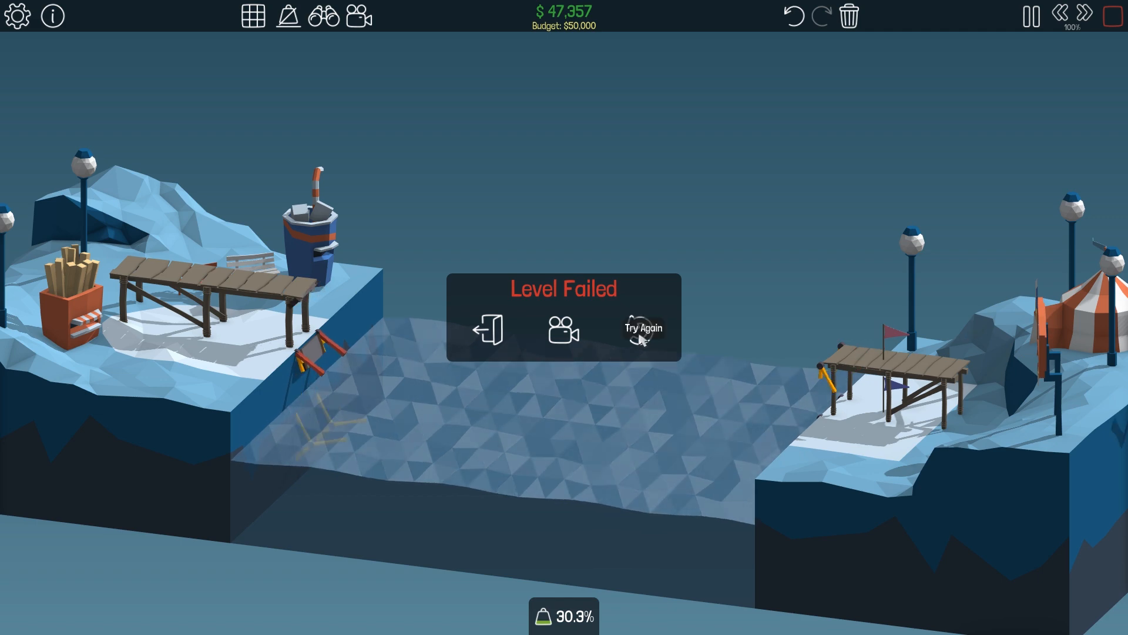
Retry and rerun the test with member stress levels shown, then stop it
{"action": "left_click", "coordinate": [642, 329]}
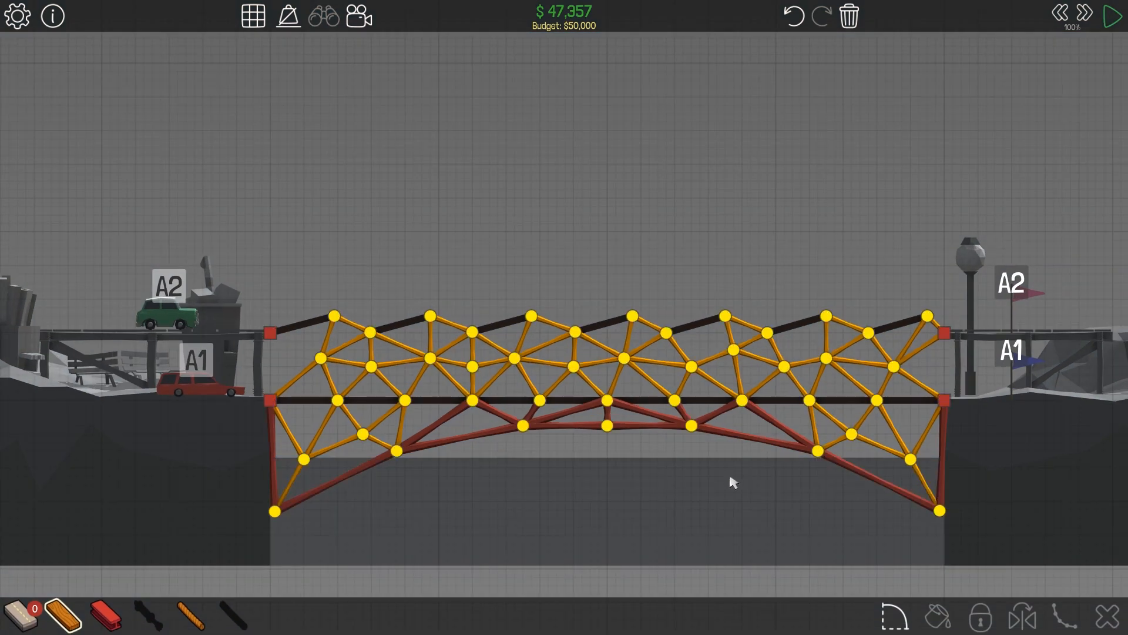
{"action": "left_click", "coordinate": [1112, 16]}
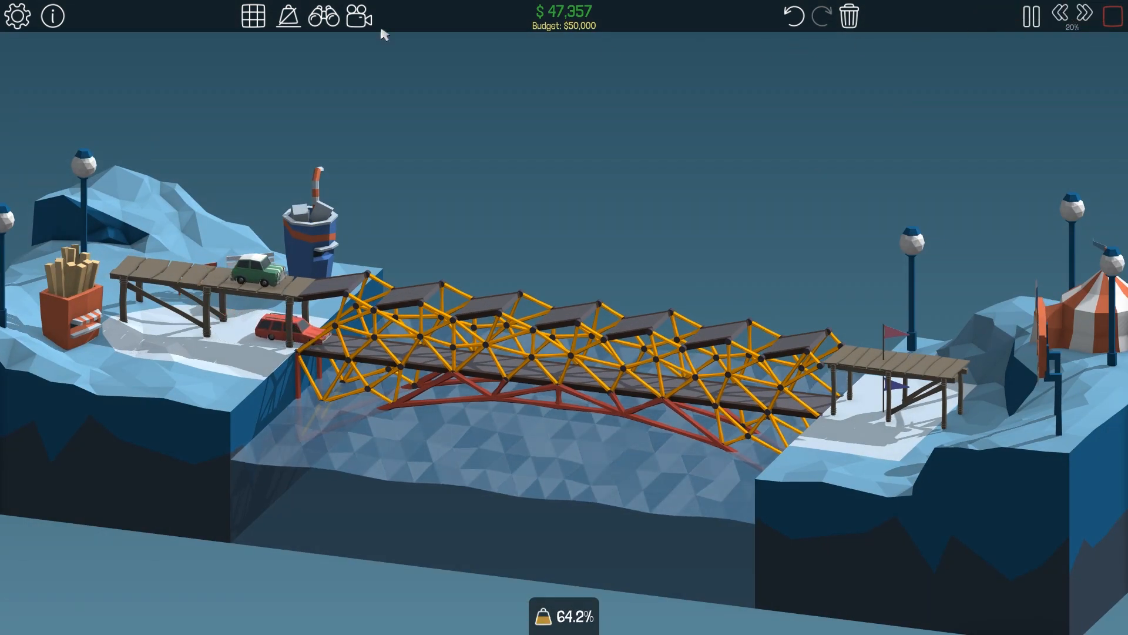
{"action": "left_click", "coordinate": [288, 16]}
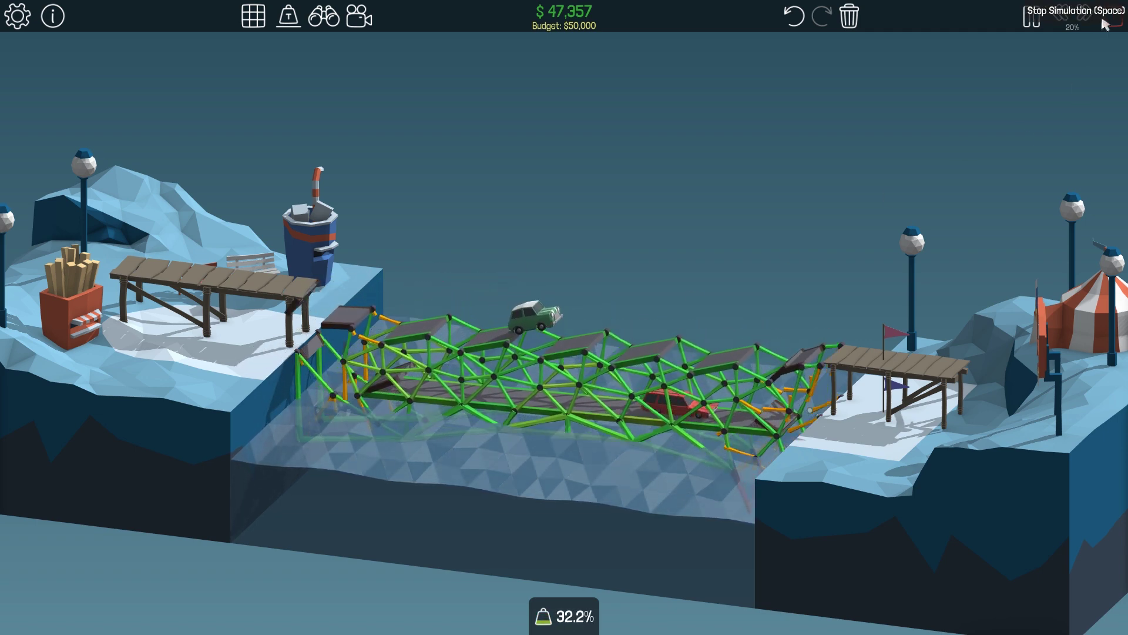
{"action": "left_click", "coordinate": [1064, 14]}
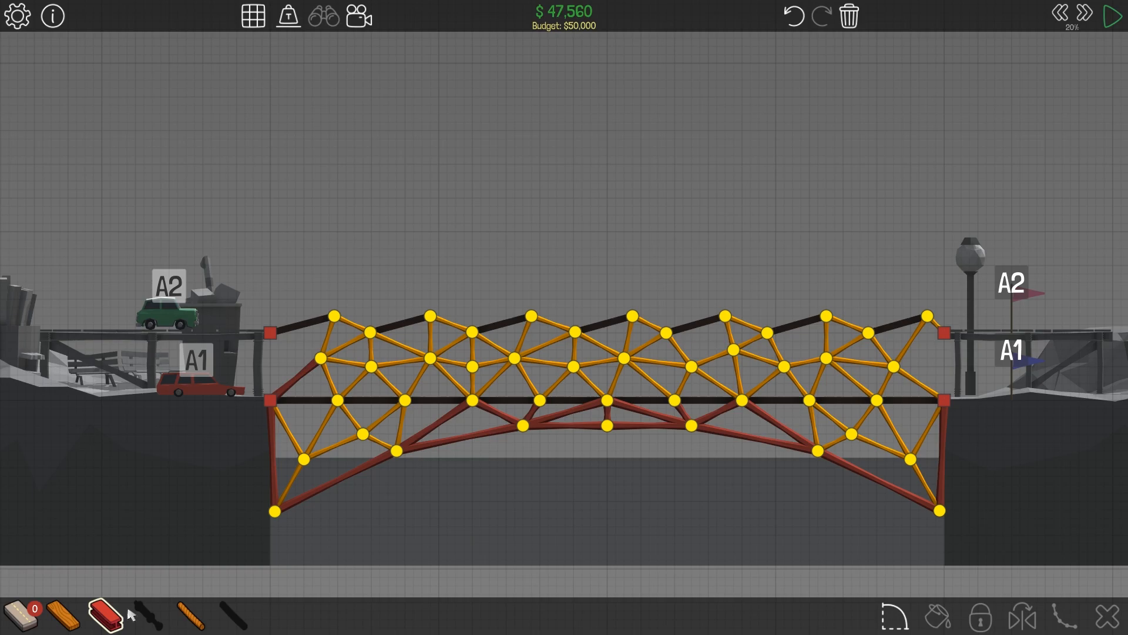
{"action": "left_click", "coordinate": [1110, 16]}
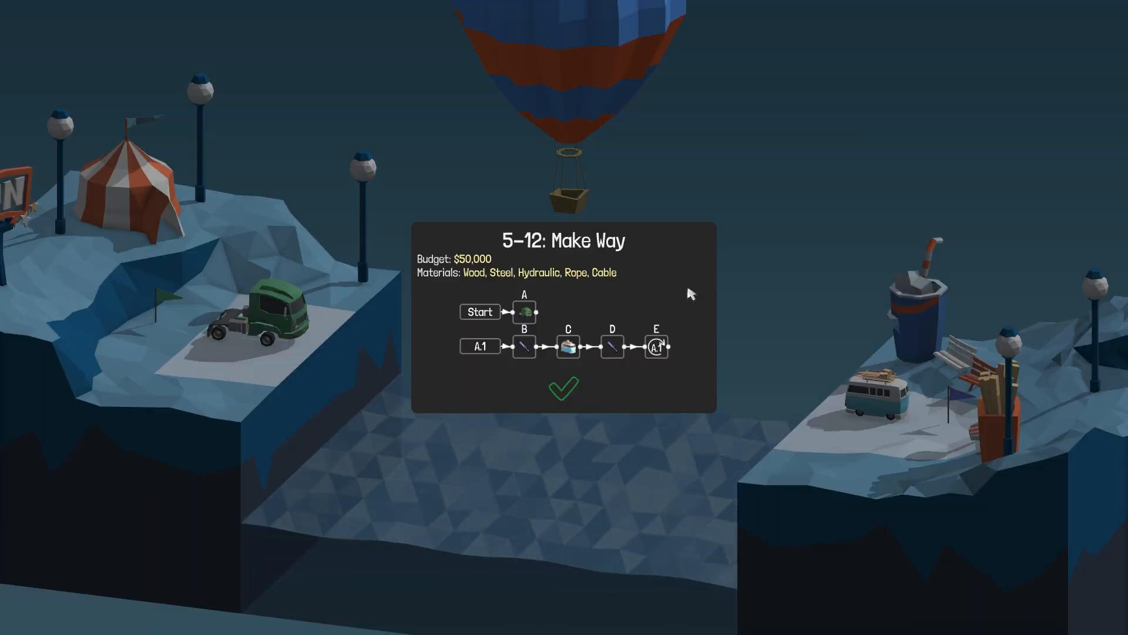
Skip the 5-12 Make Way flyover and dismiss its briefing card
{"action": "left_click", "coordinate": [564, 389]}
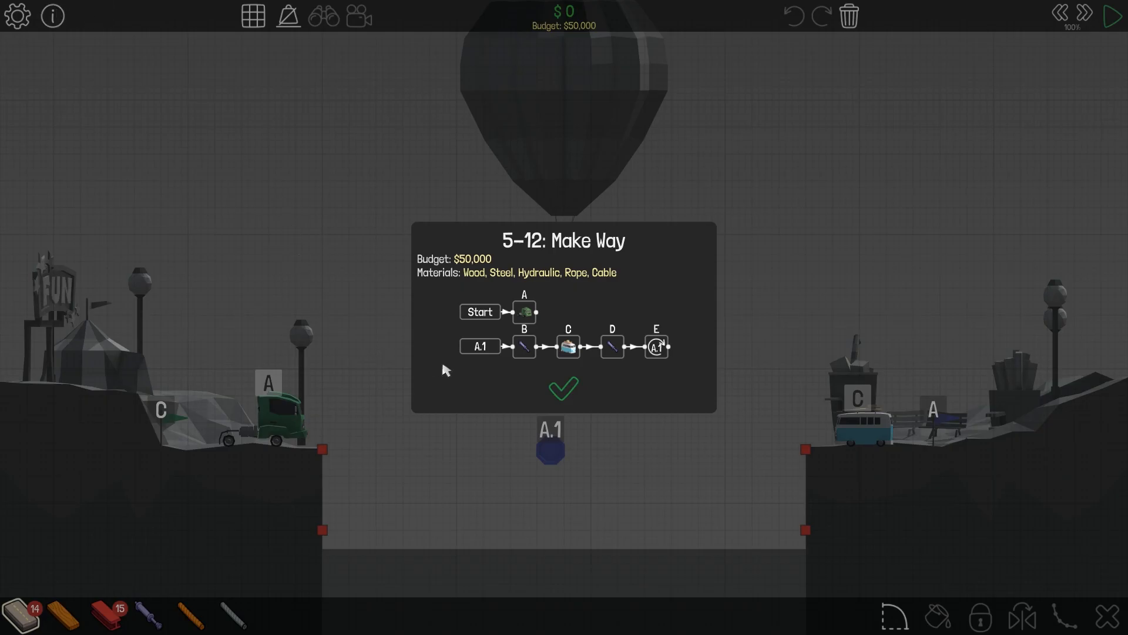
{"action": "mouse_move", "coordinate": [286, 420]}
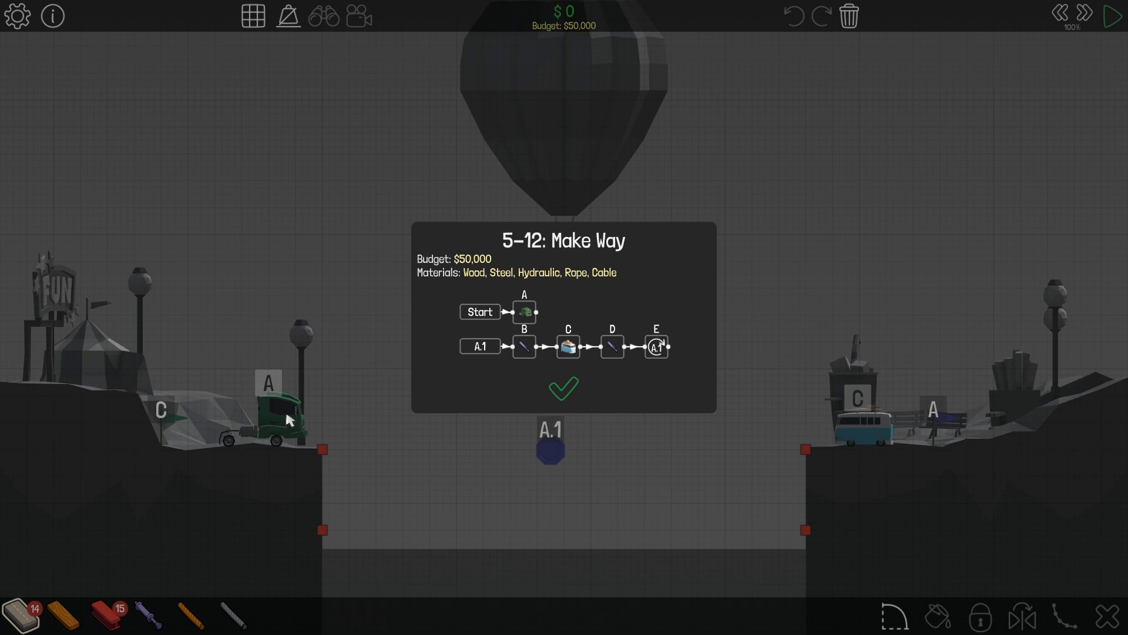
{"action": "mouse_move", "coordinate": [505, 366]}
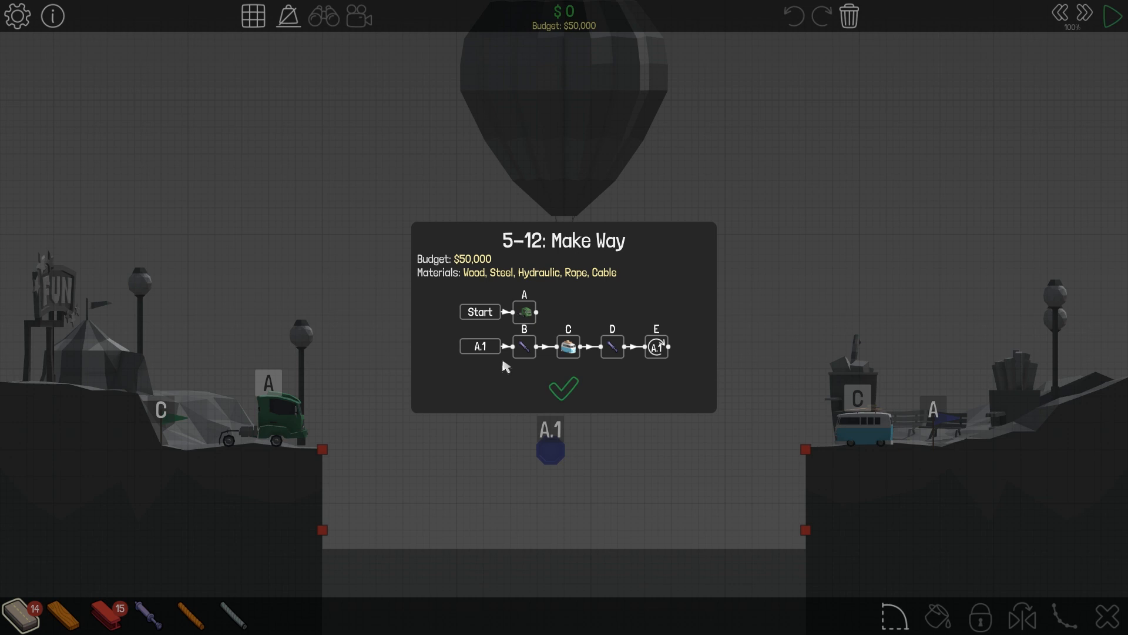
{"action": "mouse_move", "coordinate": [564, 439]}
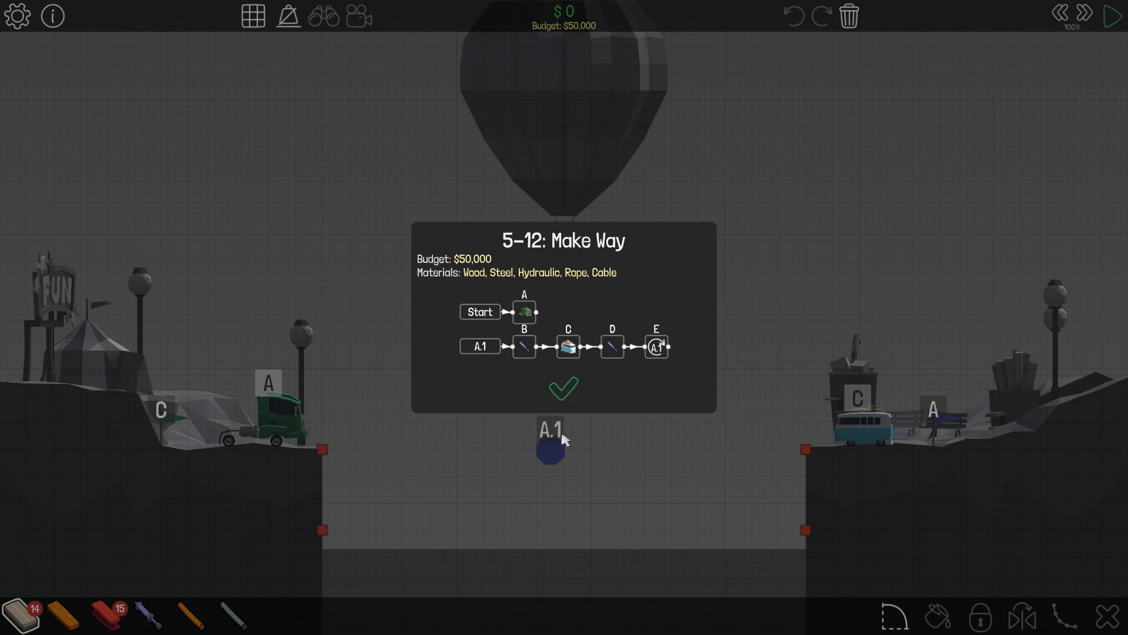
{"action": "mouse_move", "coordinate": [565, 362]}
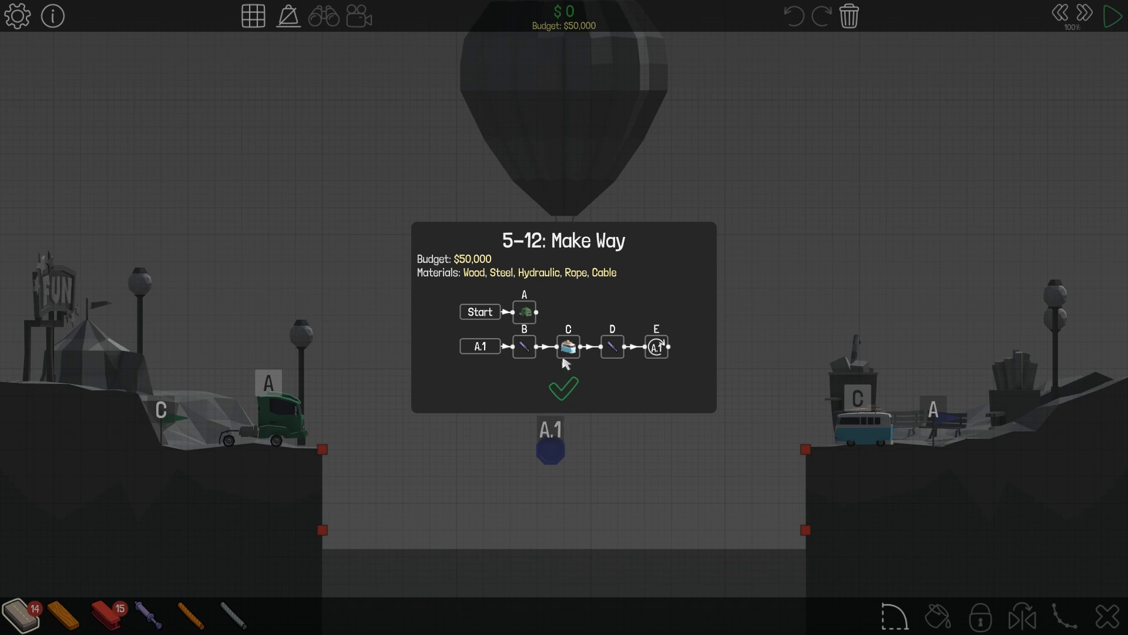
{"action": "left_click", "coordinate": [564, 388]}
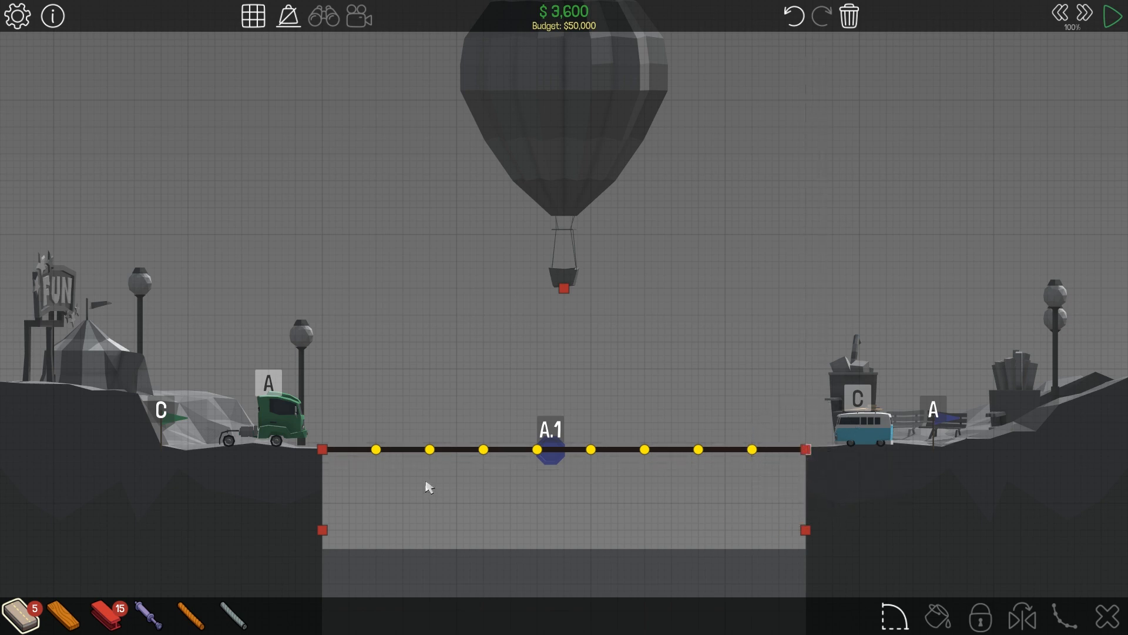
{"action": "mouse_move", "coordinate": [302, 557]}
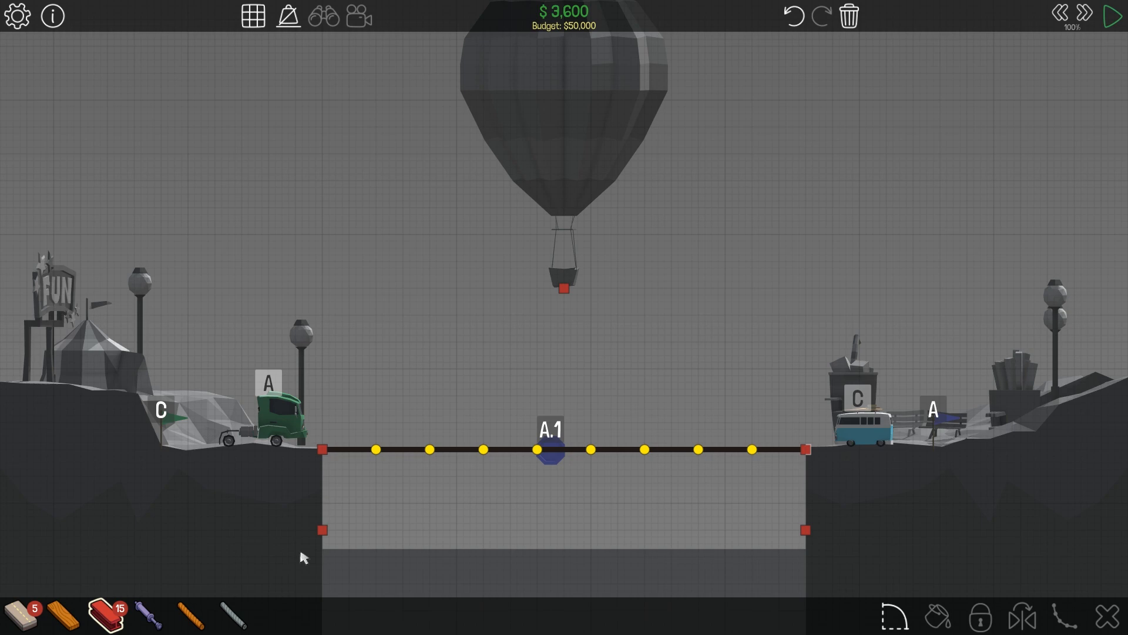
Add steel braces under the deck and more wooden truss members on top
{"action": "left_click", "coordinate": [1110, 16]}
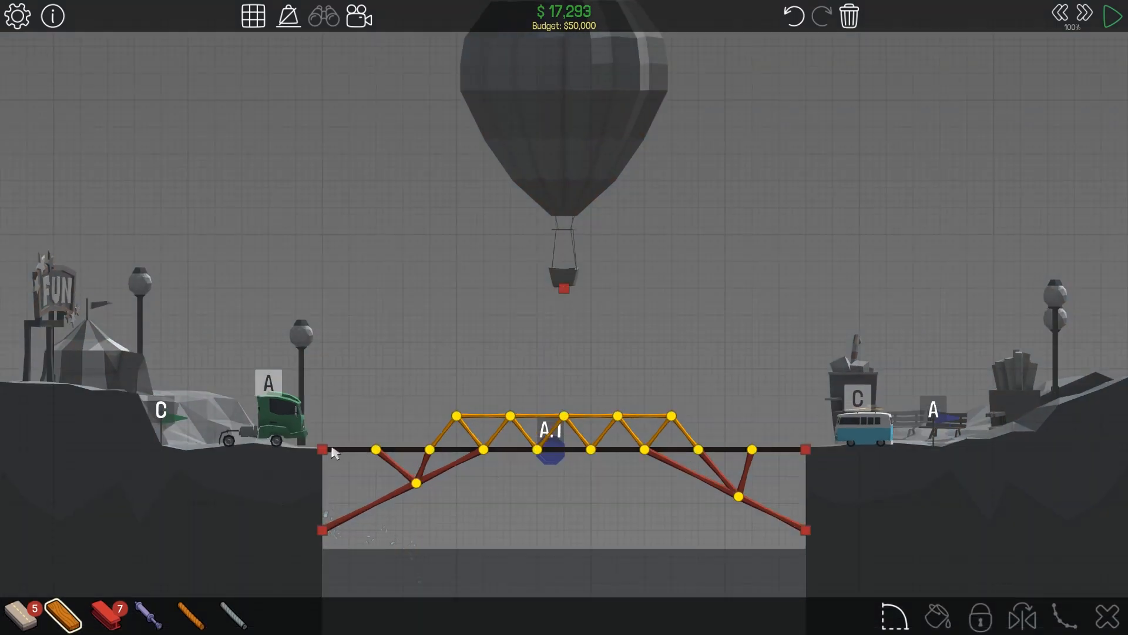
{"action": "left_click", "coordinate": [1112, 16]}
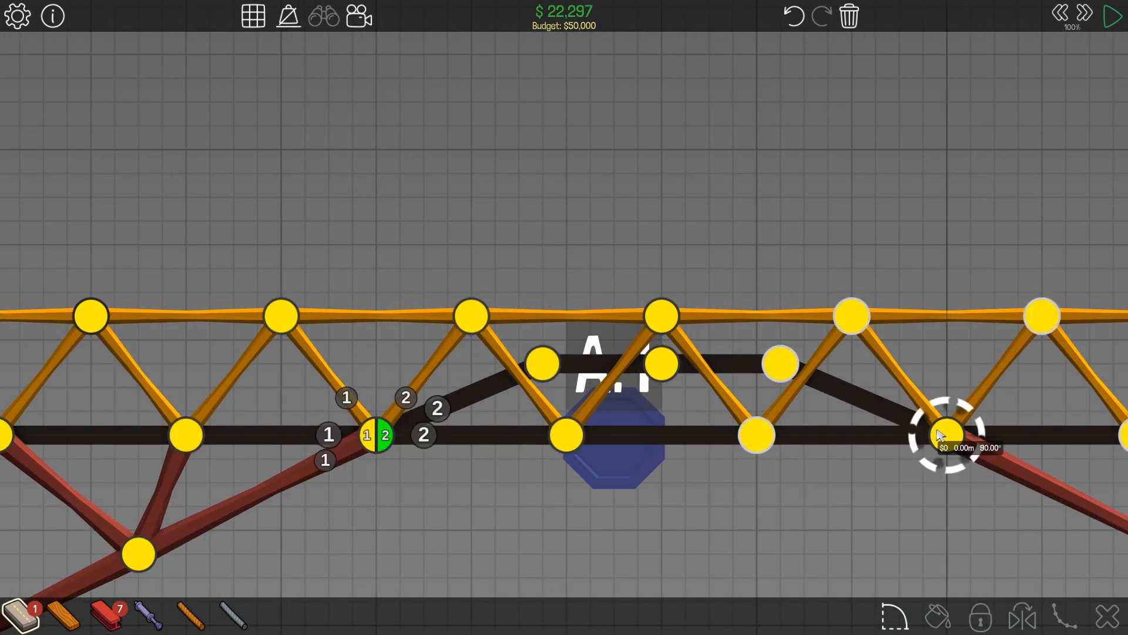
Split a deck joint, hang the center span with cables, then stop the test
{"action": "left_click", "coordinate": [944, 433]}
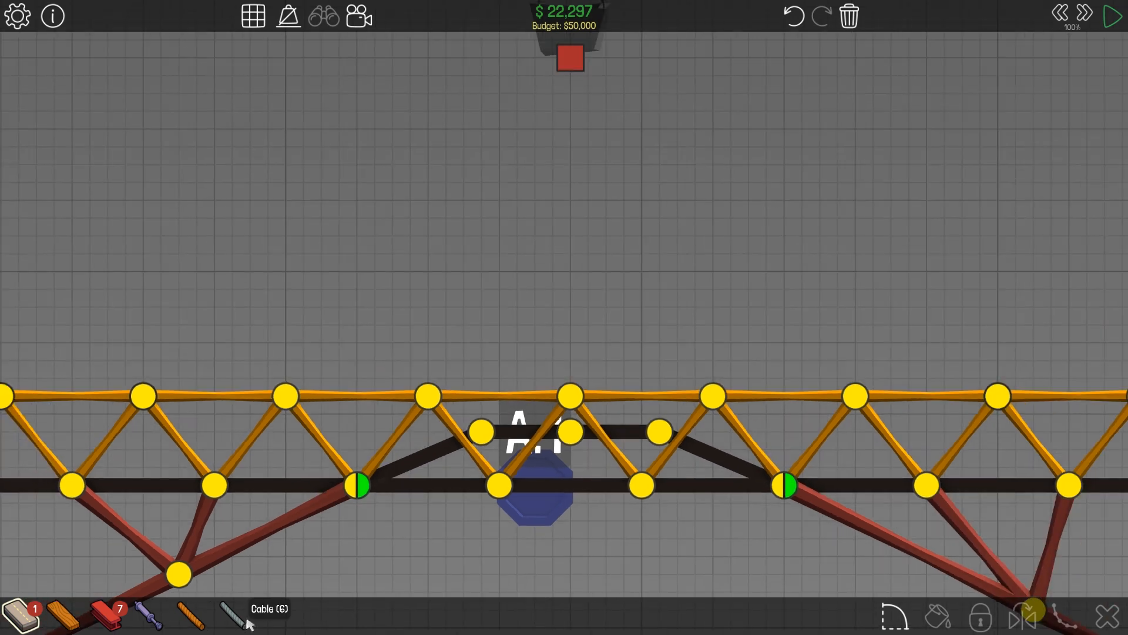
{"action": "left_click", "coordinate": [567, 57]}
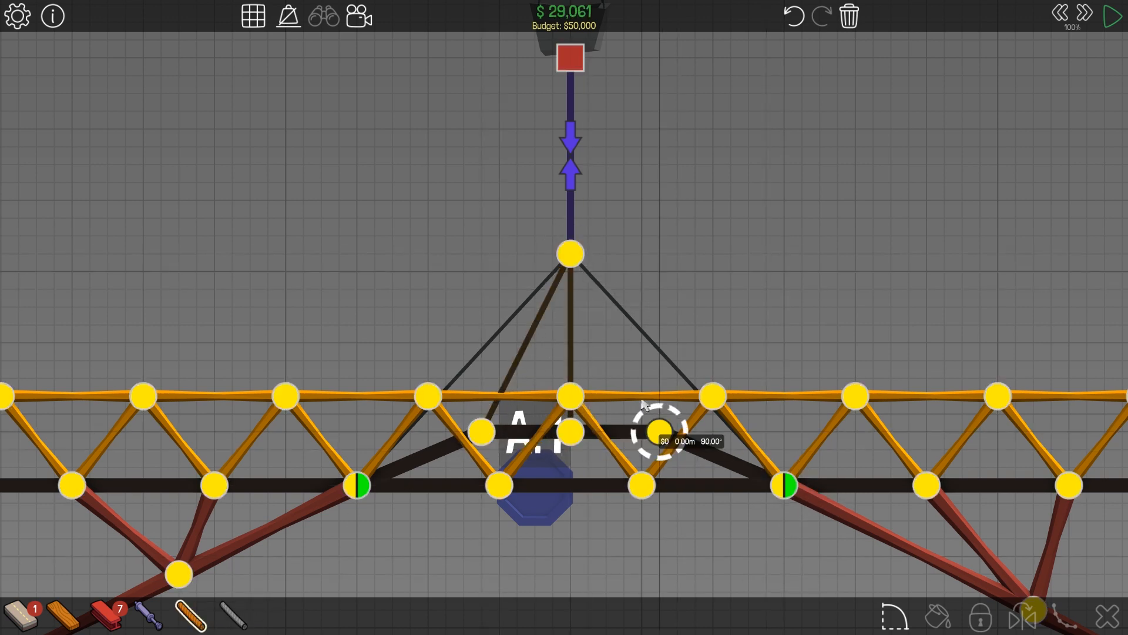
{"action": "left_click", "coordinate": [1115, 16]}
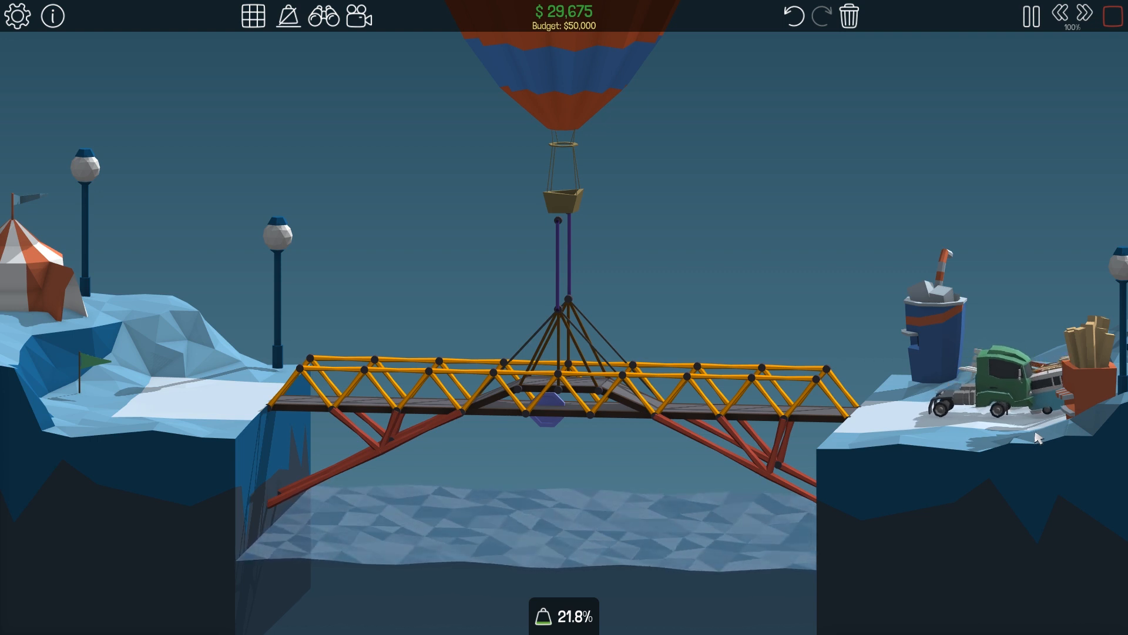
{"action": "left_click", "coordinate": [1113, 16]}
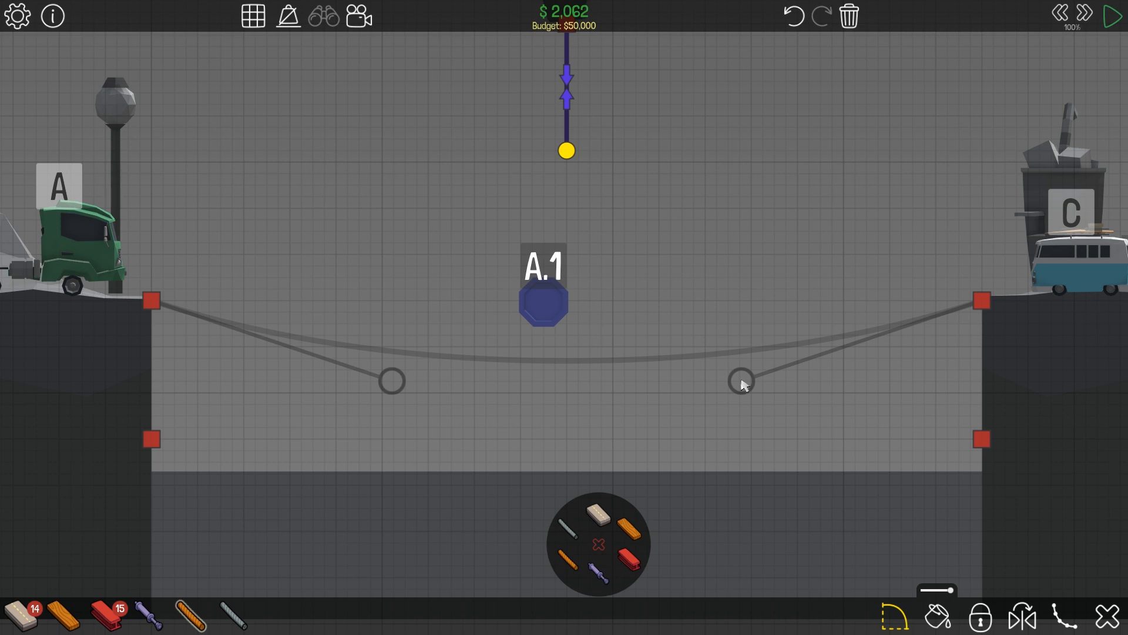
{"action": "mouse_move", "coordinate": [612, 536]}
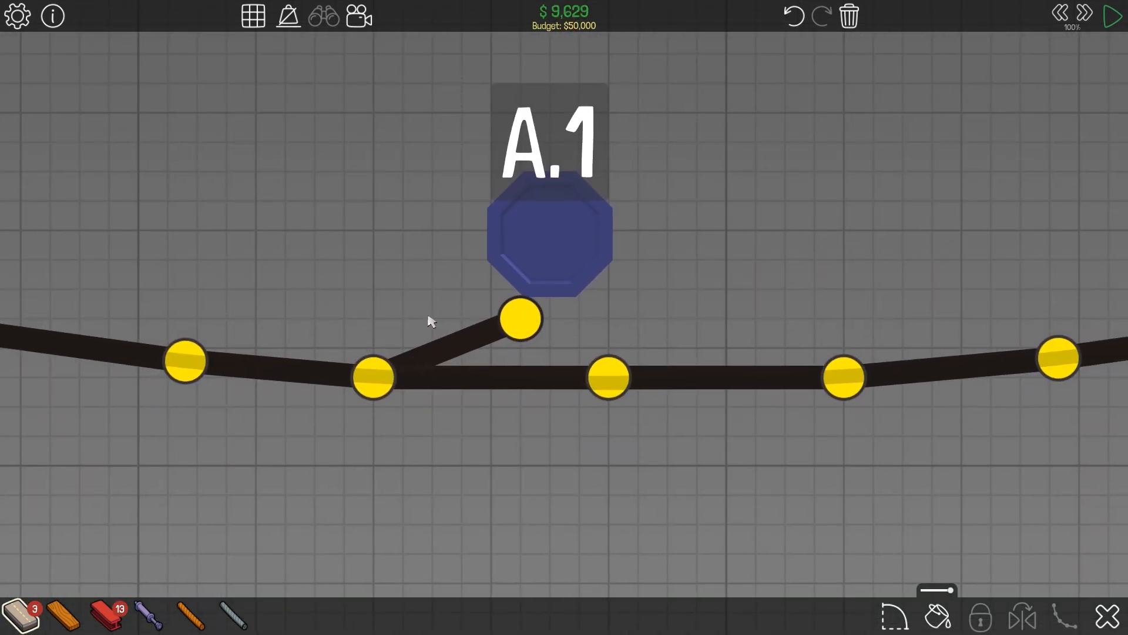
{"action": "mouse_move", "coordinate": [827, 365]}
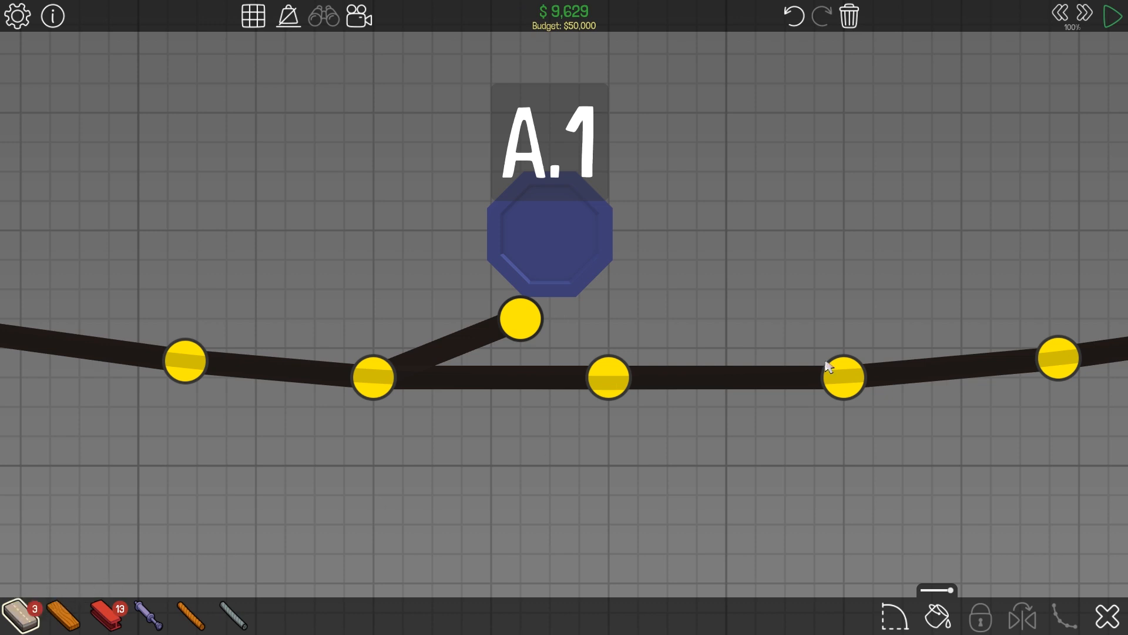
Extend the new road deck and start a test of the steel-arched bridge
{"action": "left_click", "coordinate": [842, 379]}
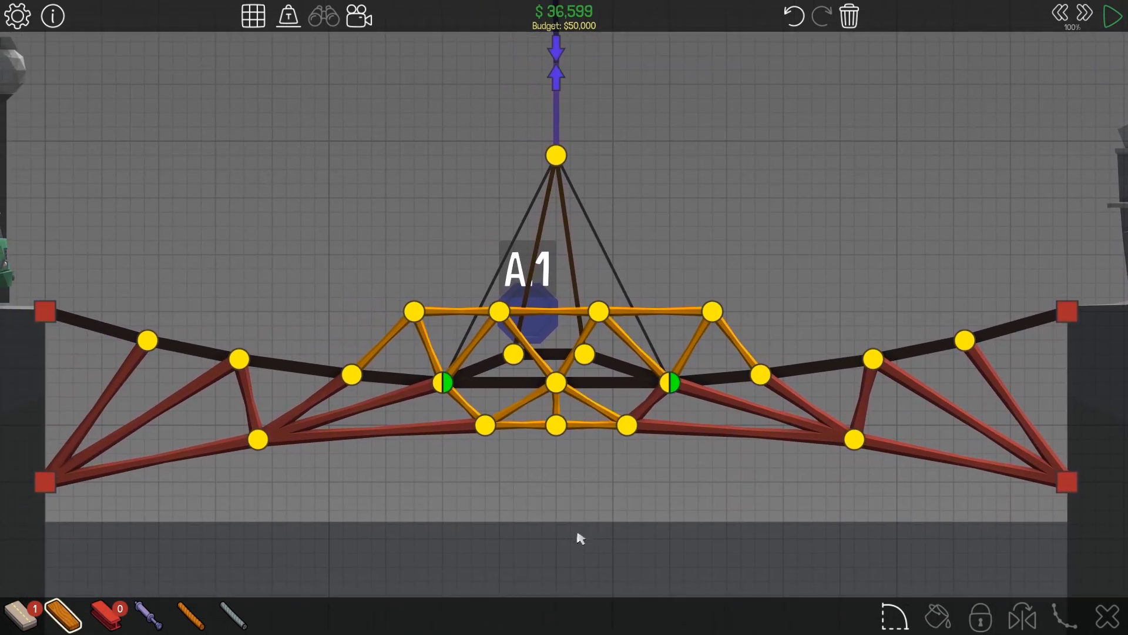
{"action": "left_click", "coordinate": [1112, 15]}
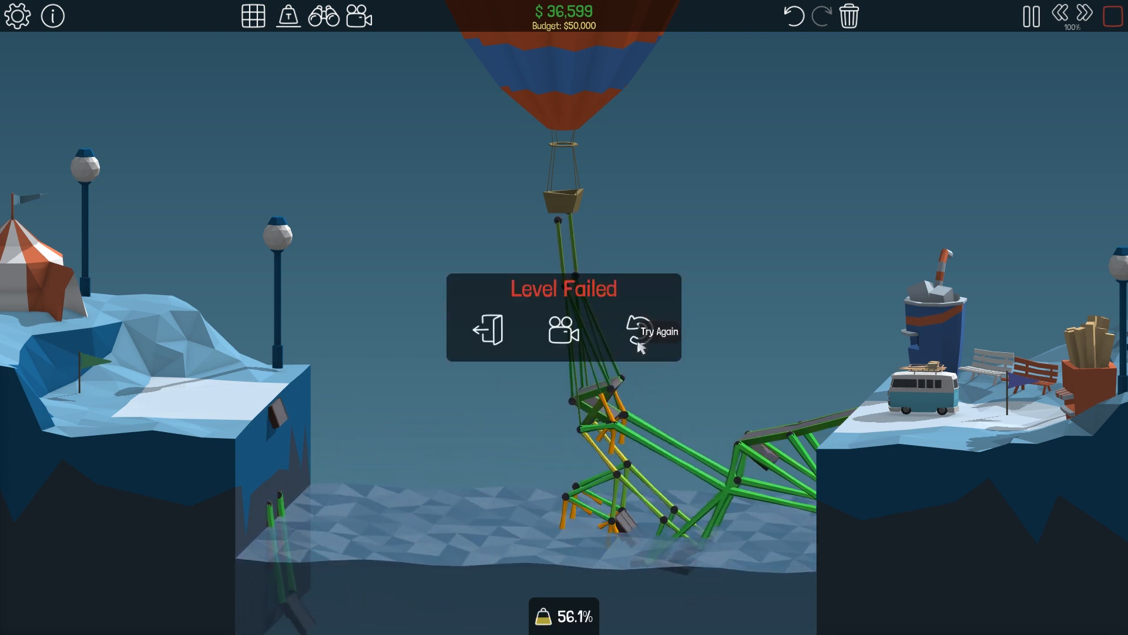
{"action": "left_click", "coordinate": [646, 330]}
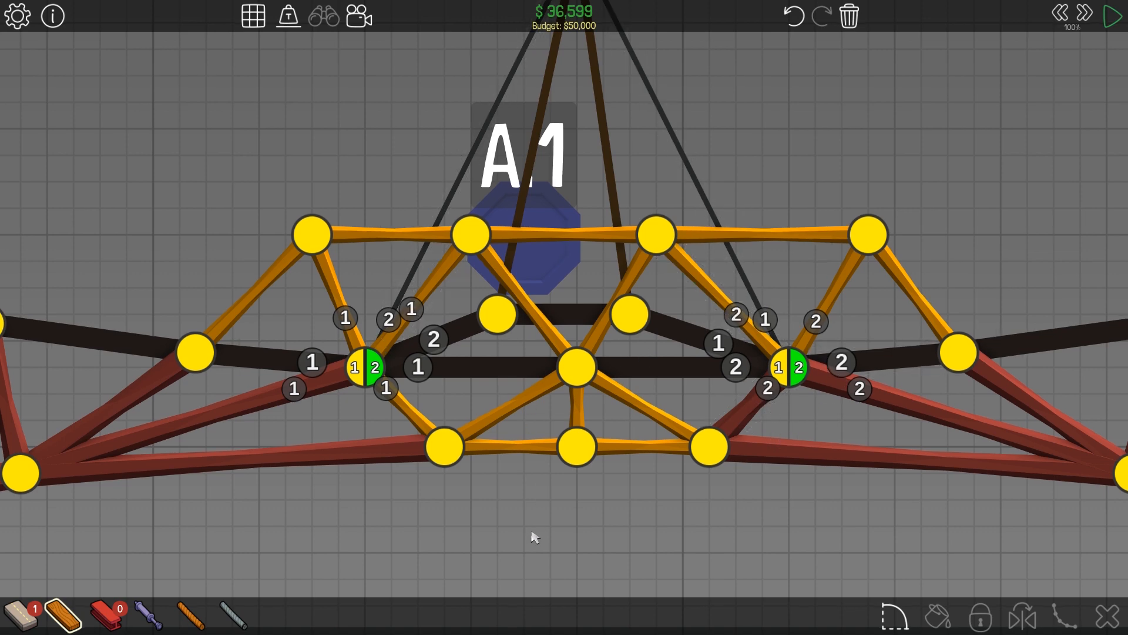
{"action": "left_click", "coordinate": [1115, 16]}
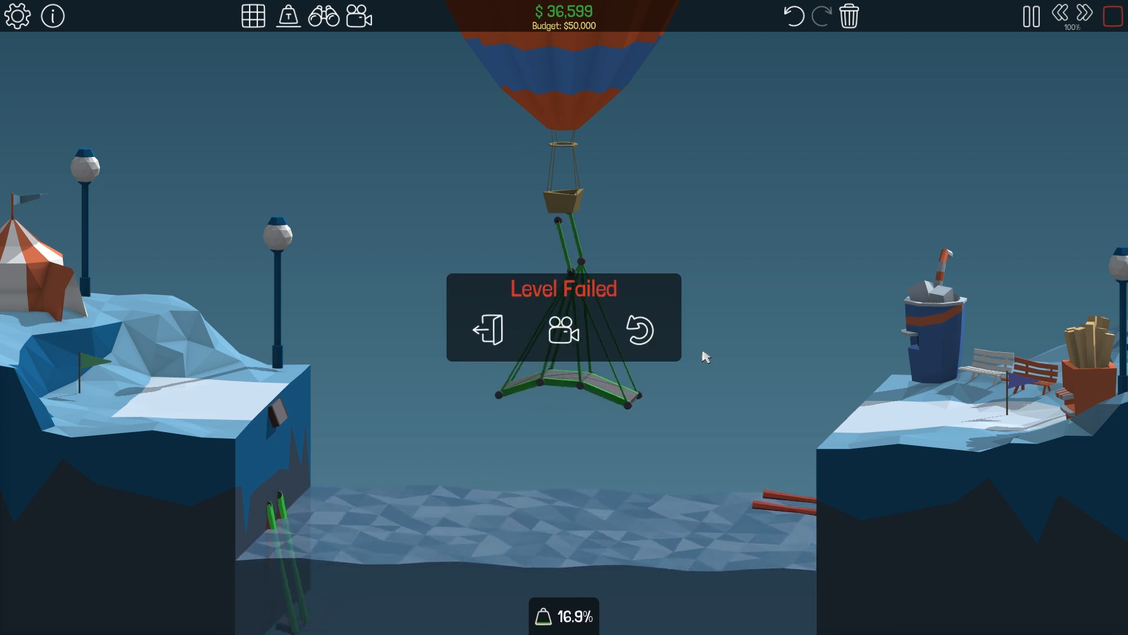
{"action": "left_click", "coordinate": [637, 329]}
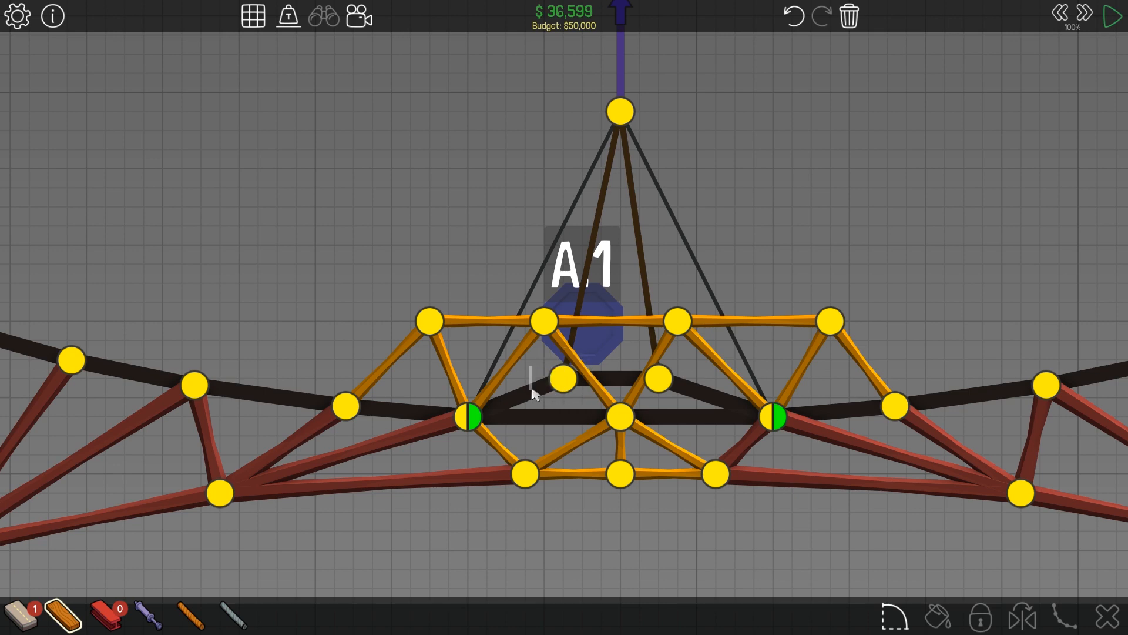
Run the revised balloon-hung span to clear 5-12 and reach the 5-13 briefing
{"action": "left_click", "coordinate": [1112, 16]}
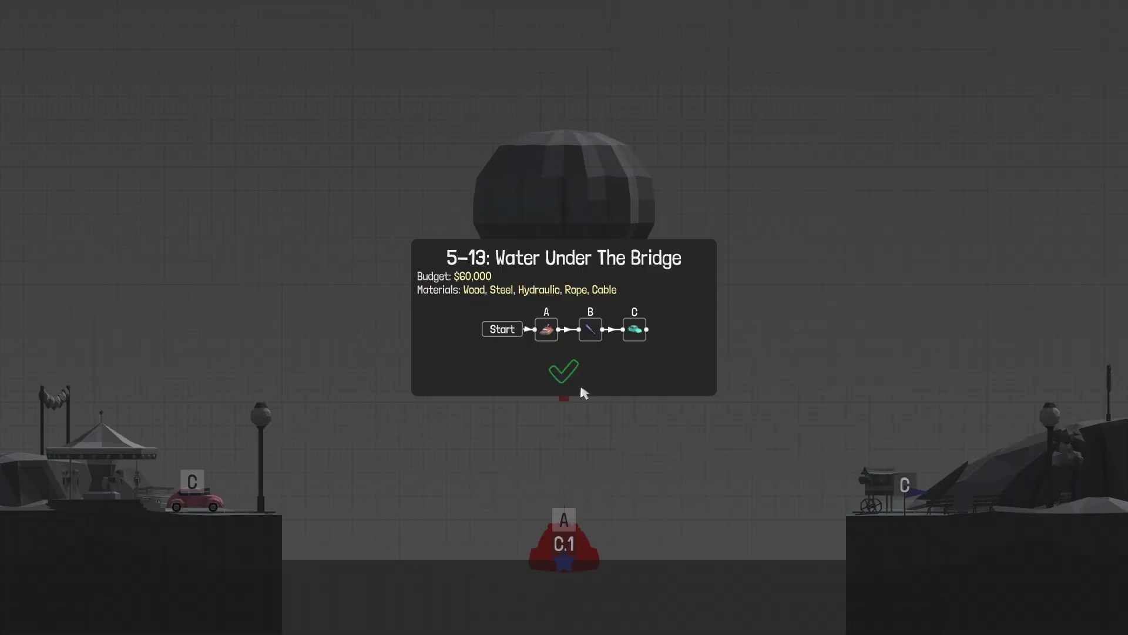
{"action": "mouse_move", "coordinate": [574, 391]}
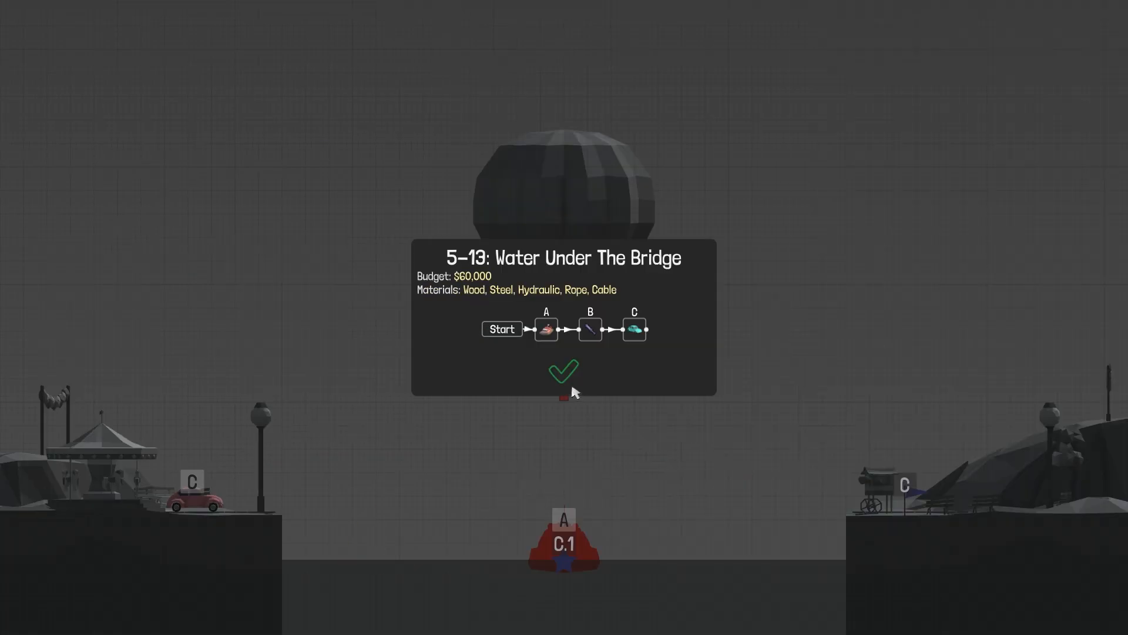
Dismiss the Level 5-13 briefing to reach the empty Water Under The Bridge level at $0
{"action": "left_click", "coordinate": [563, 372]}
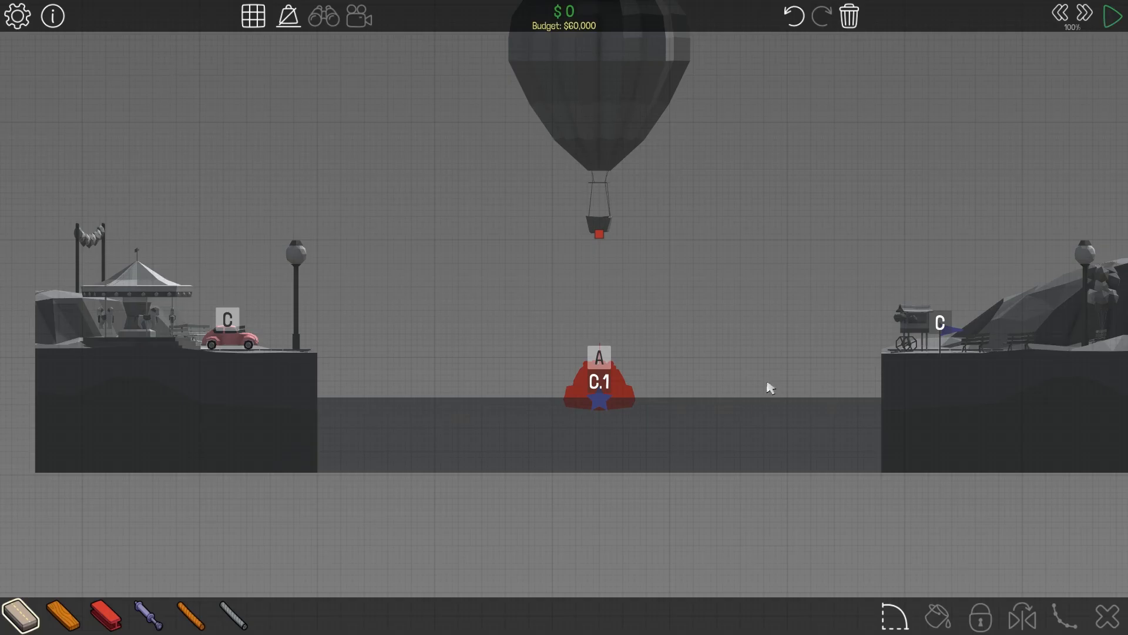
{"action": "left_click", "coordinate": [1110, 16]}
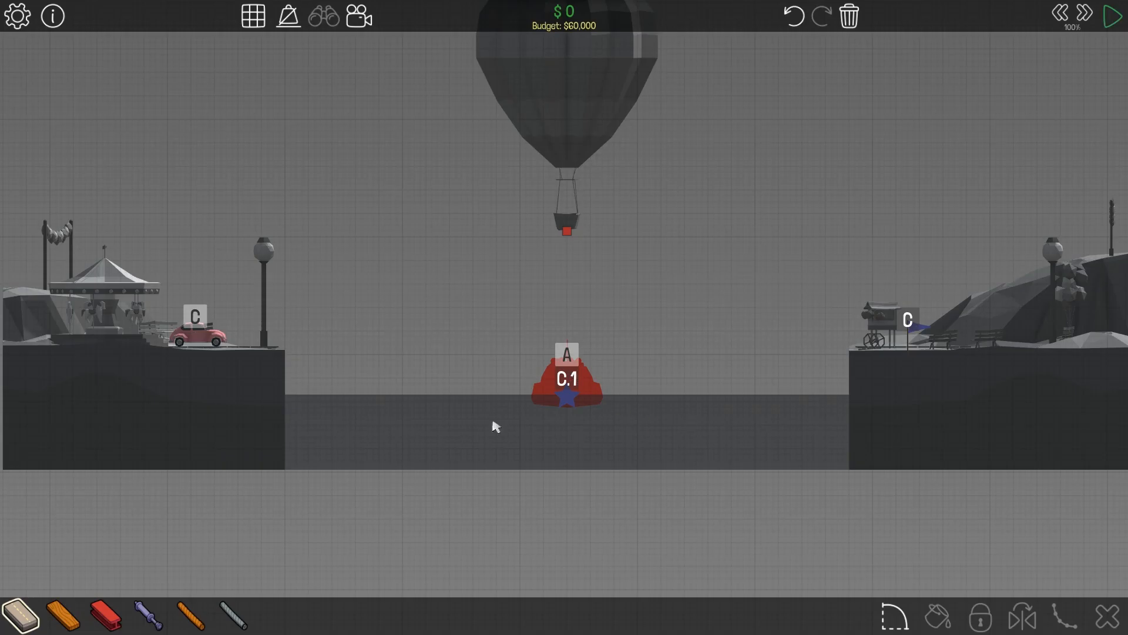
{"action": "mouse_move", "coordinate": [864, 580]}
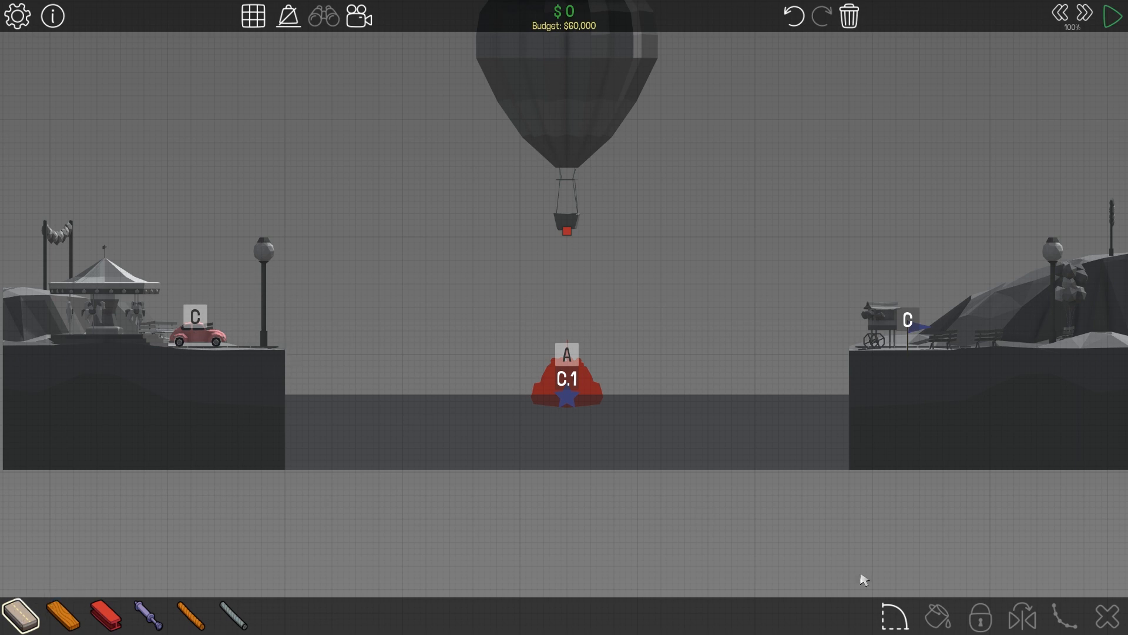
{"action": "mouse_move", "coordinate": [895, 616]}
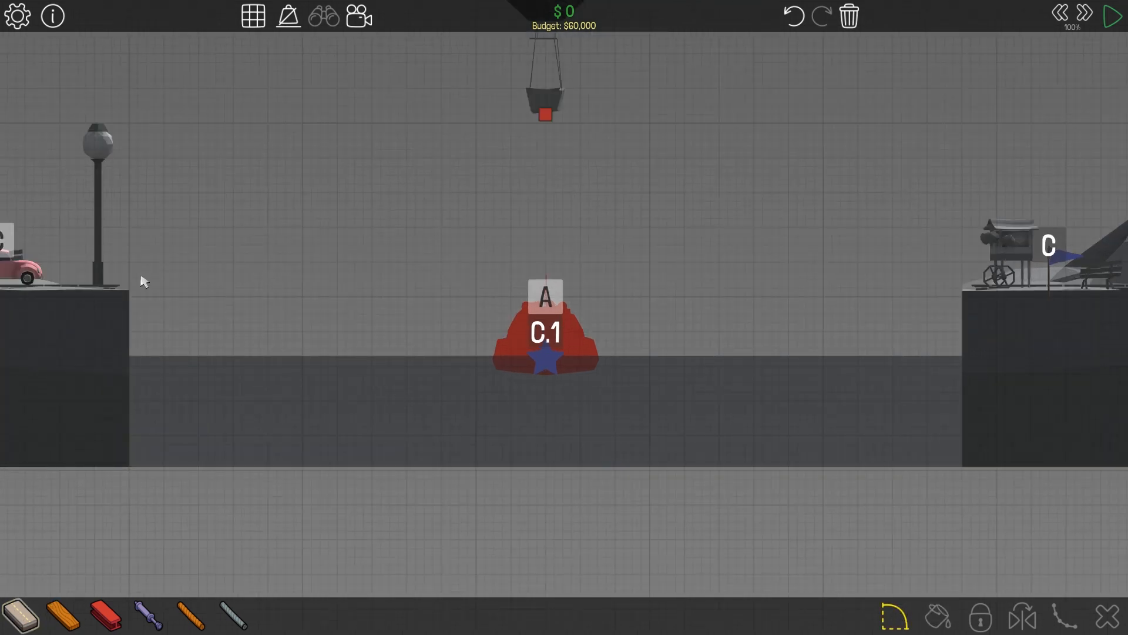
{"action": "mouse_move", "coordinate": [876, 327]}
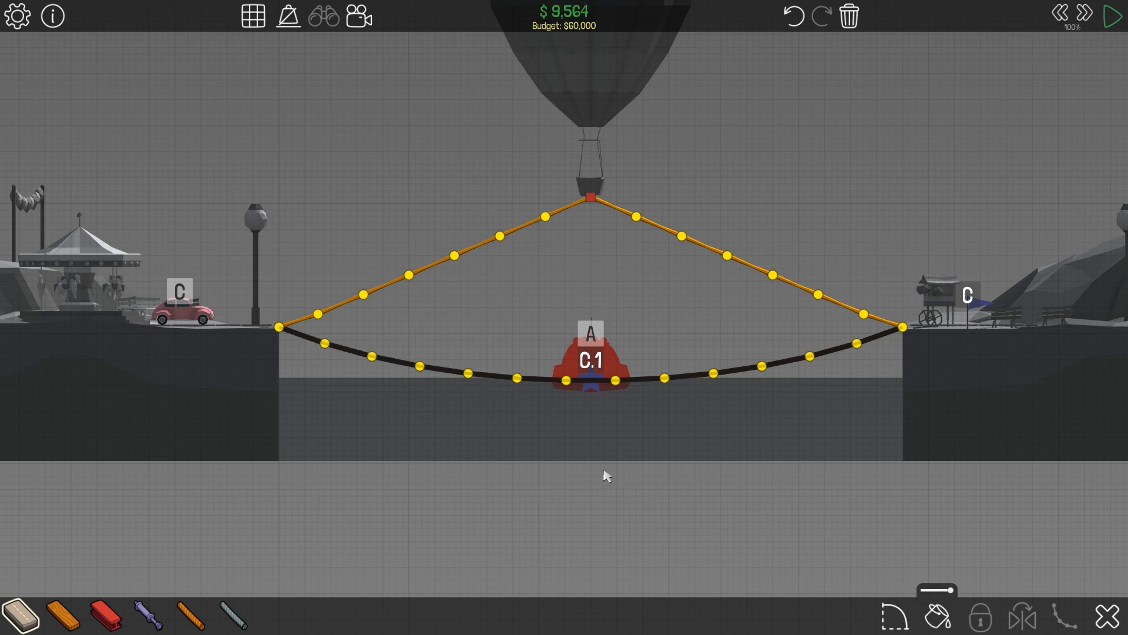
Build a dense wooden truss above the sagging road, hung from the balloon by two pistons ($37,905)
{"action": "left_click", "coordinate": [1112, 16]}
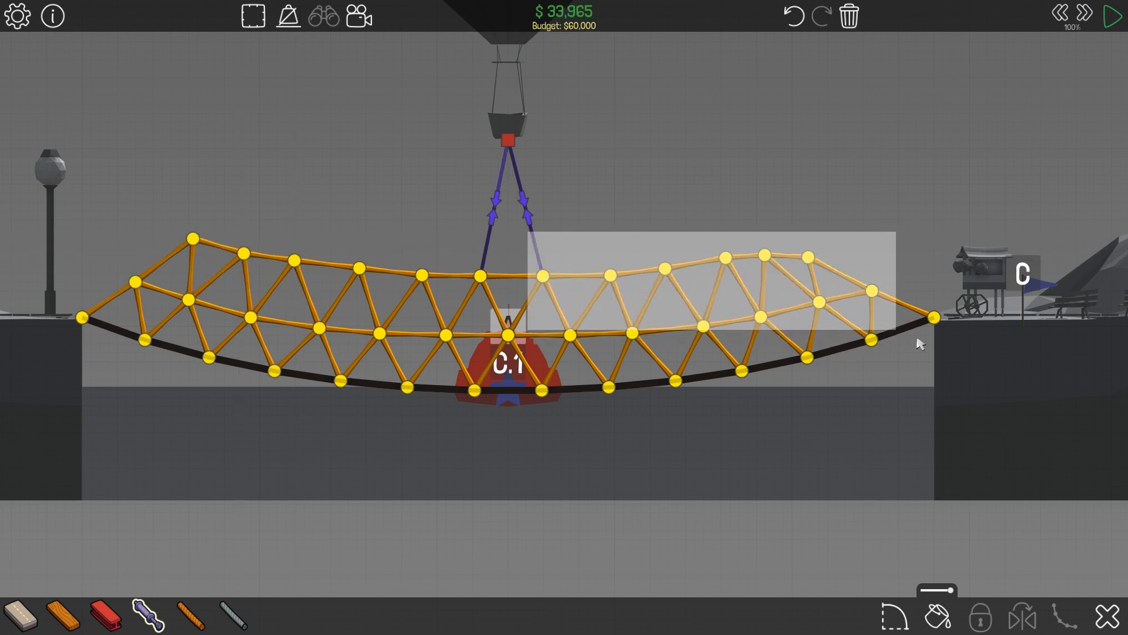
{"action": "left_click", "coordinate": [1112, 16]}
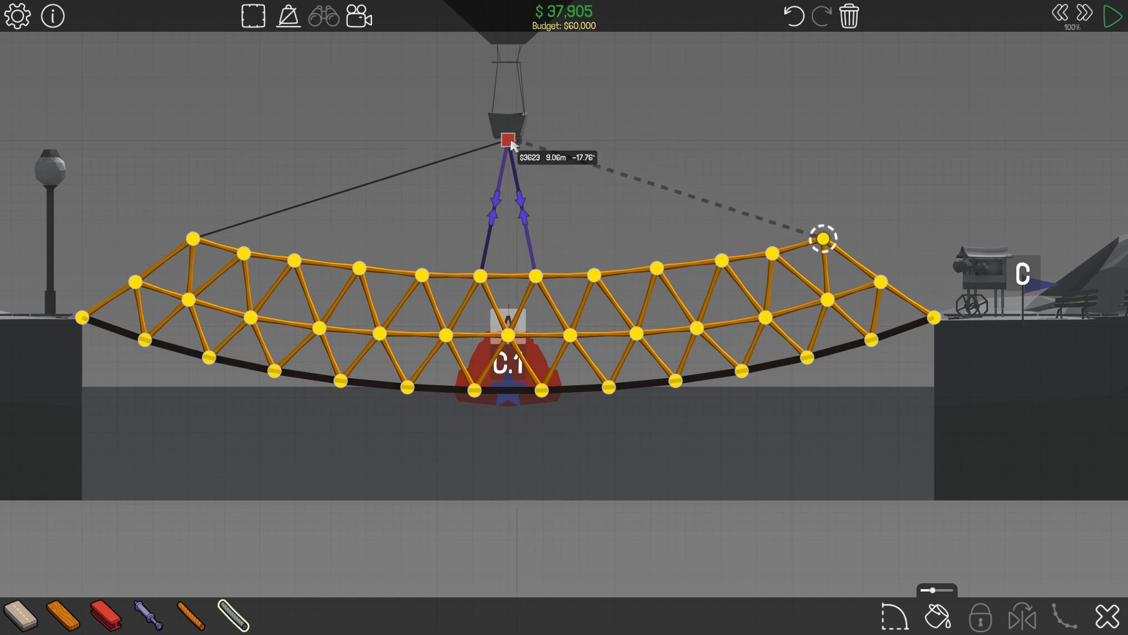
Finish the second rope at the balloon anchor, then remove the hangers, dropping cost to $28,315
{"action": "left_click", "coordinate": [824, 239]}
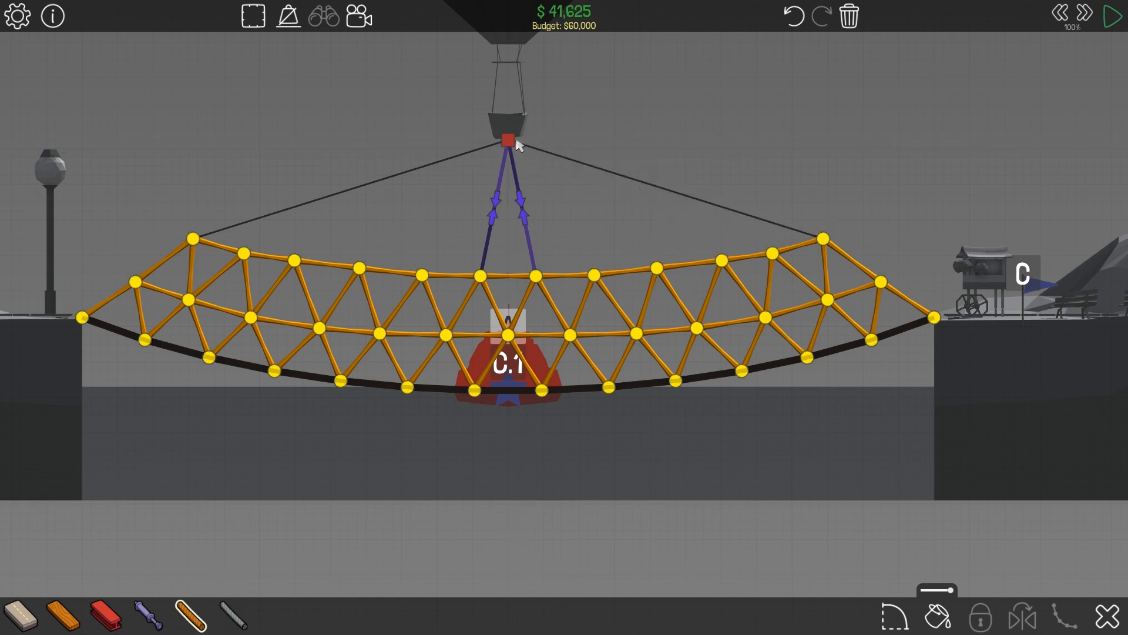
{"action": "left_click", "coordinate": [1116, 16]}
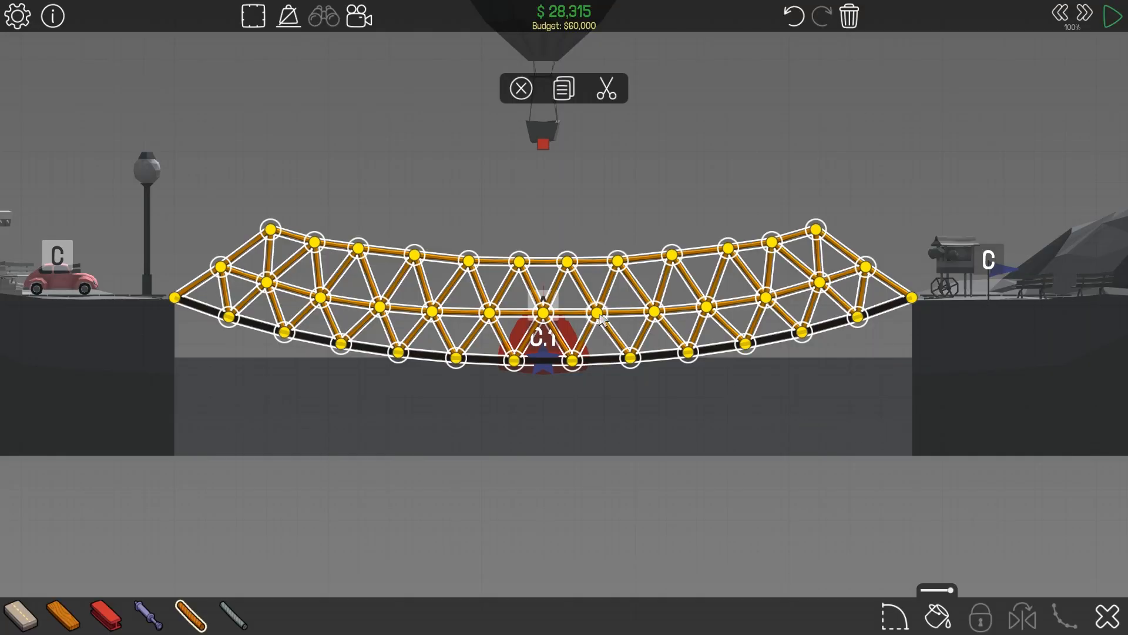
{"action": "mouse_move", "coordinate": [590, 256]}
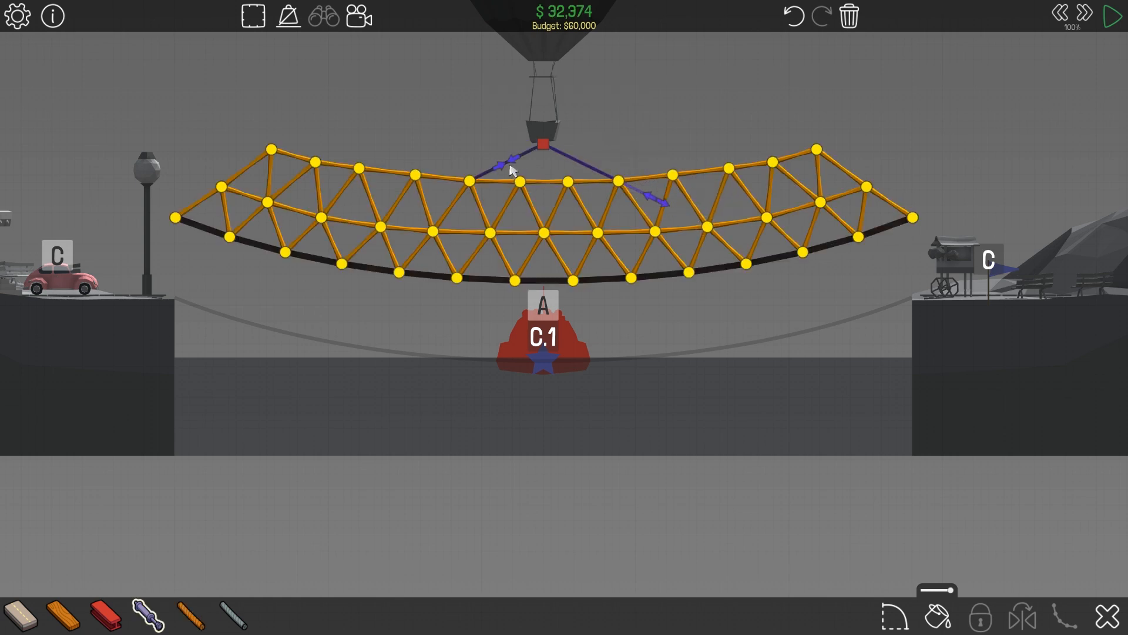
Add a piston from the balloon anchor to the raised truss; the $55,650 test fails
{"action": "left_click", "coordinate": [1112, 17]}
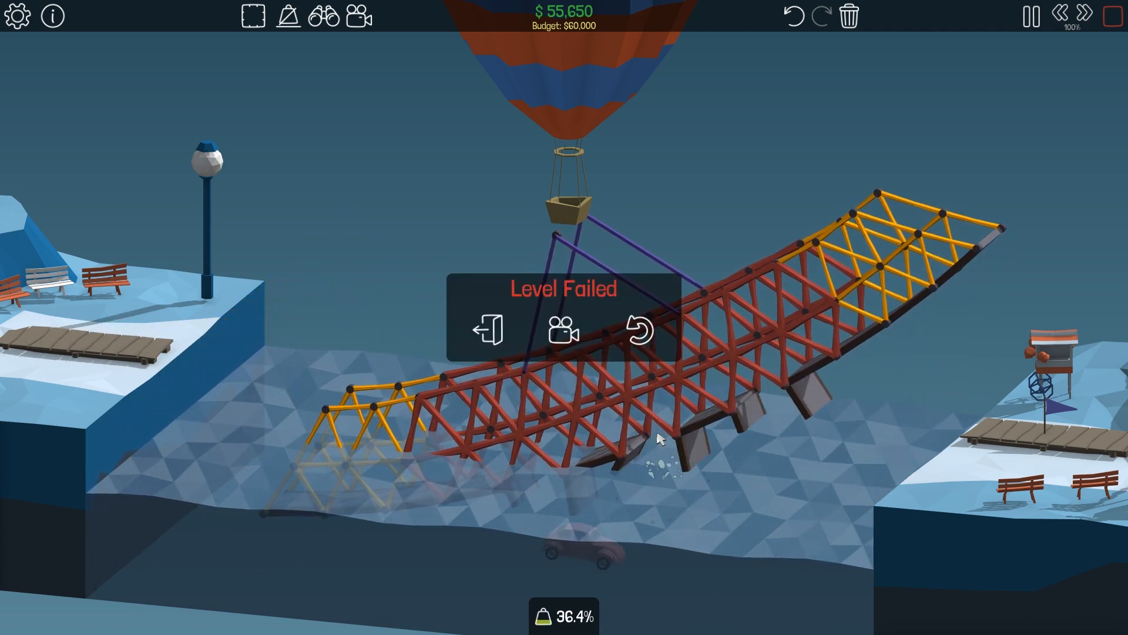
Stop the failed $59,879 test and return the tipped bridge to the editor
{"action": "left_click", "coordinate": [635, 331]}
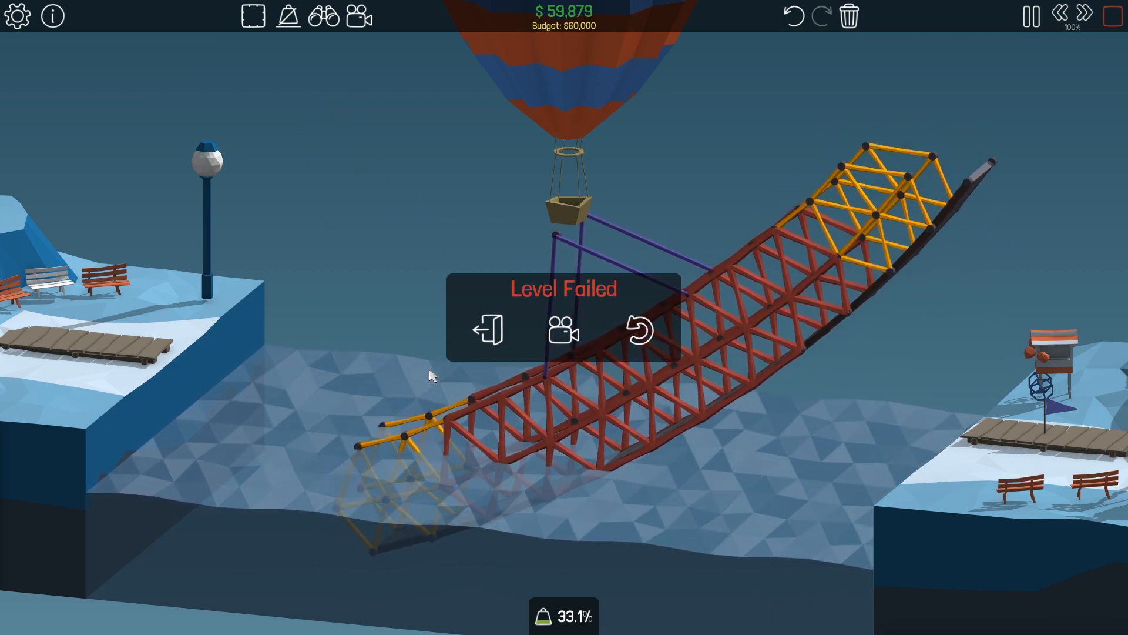
{"action": "left_click", "coordinate": [636, 330]}
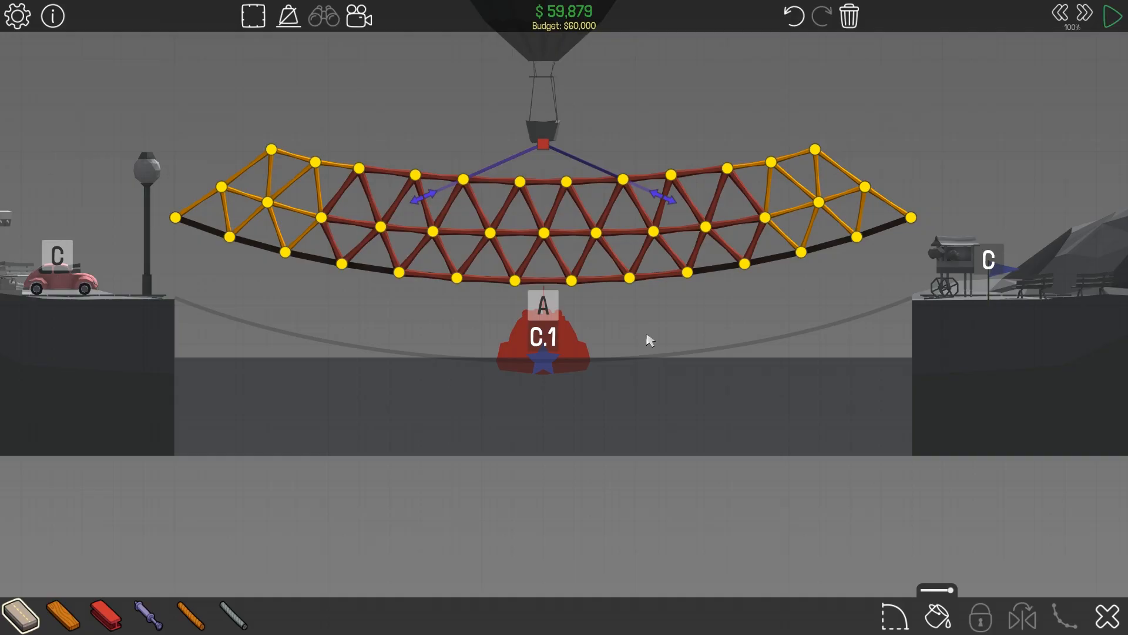
Delete the balloon pistons at the anchor joint and reattach a beam at the left bank
{"action": "left_click", "coordinate": [543, 144]}
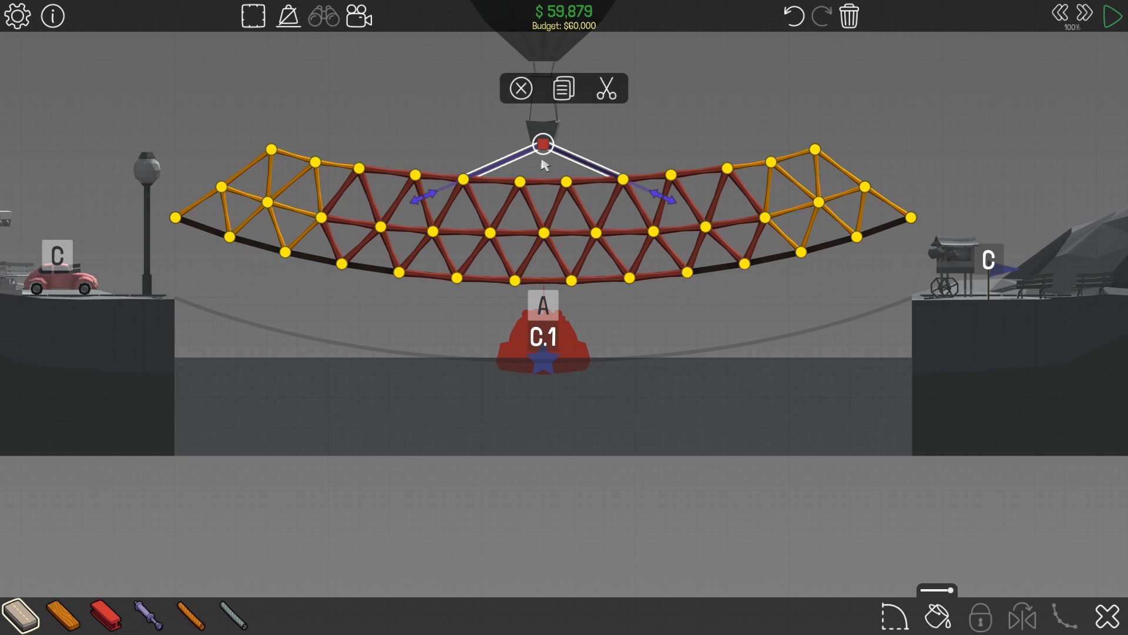
{"action": "left_click", "coordinate": [519, 88]}
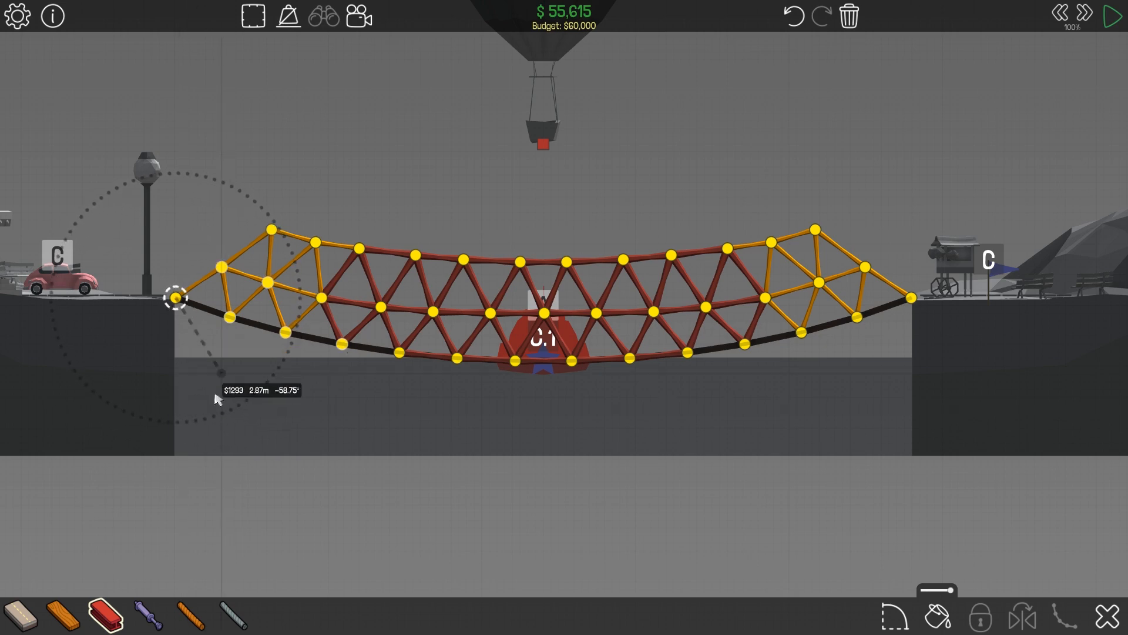
{"action": "left_click", "coordinate": [1112, 16]}
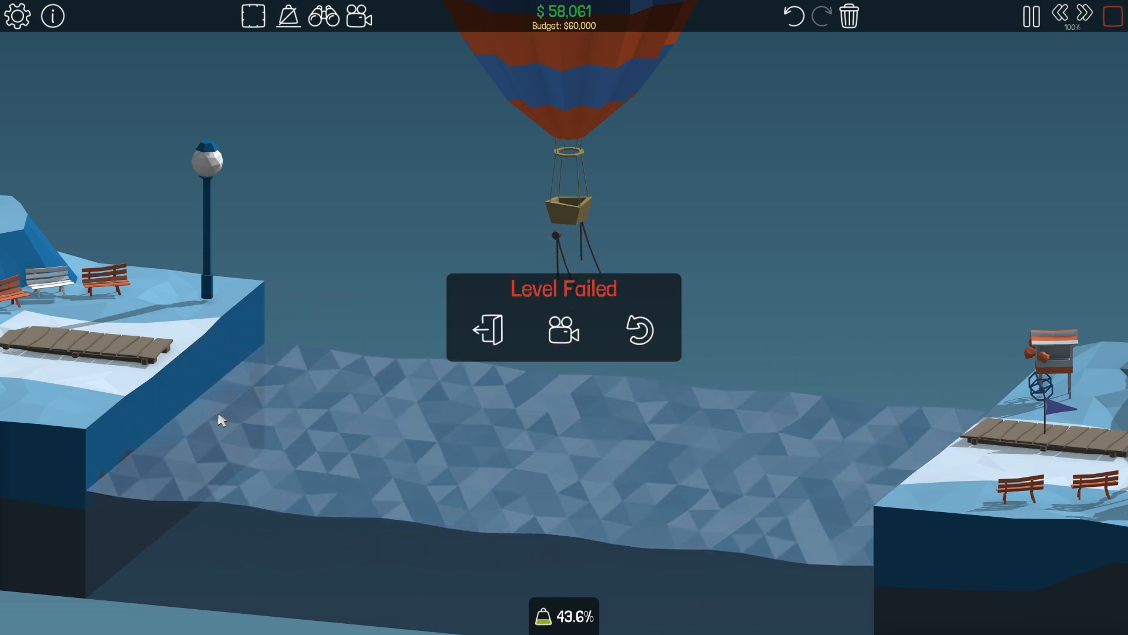
{"action": "left_click", "coordinate": [636, 329]}
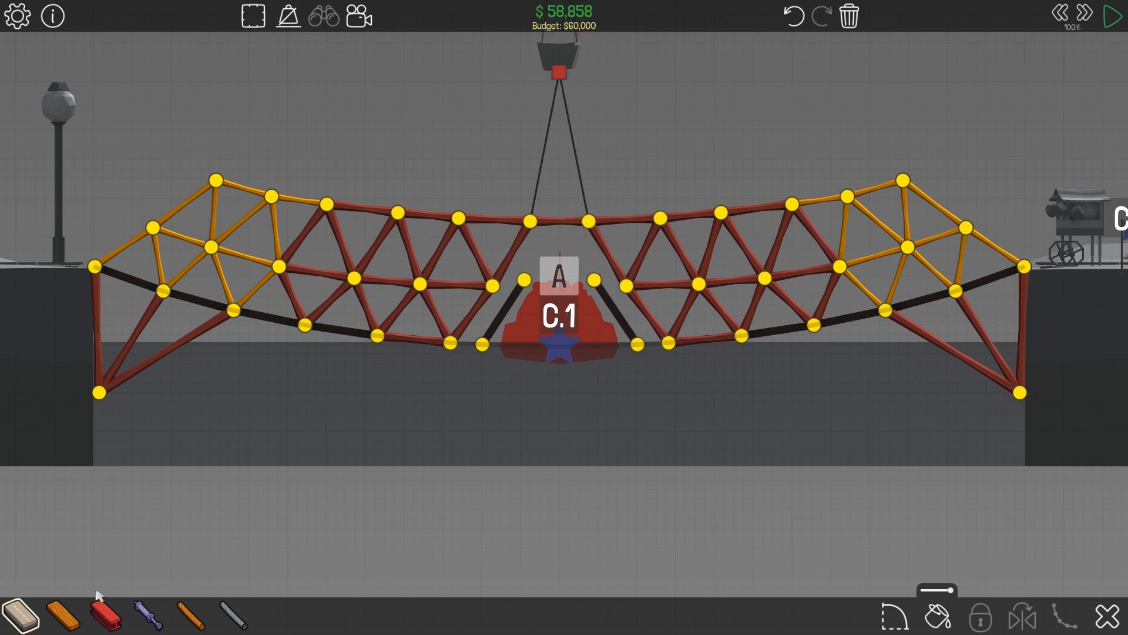
{"action": "mouse_move", "coordinate": [450, 346]}
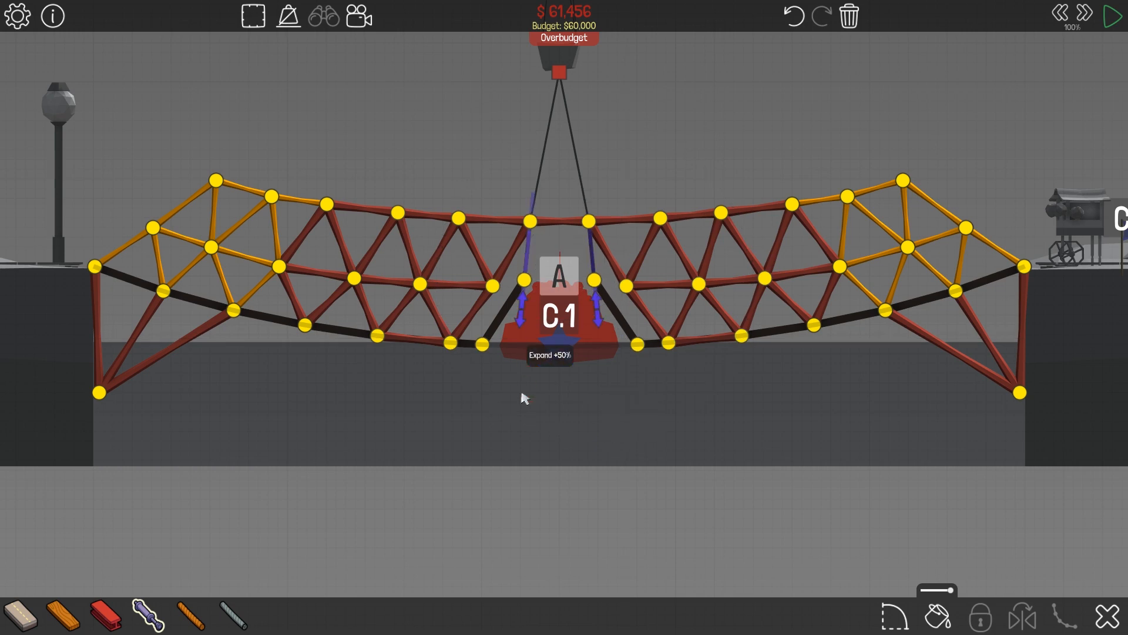
Add pistons and beams at the split road ends, raising cost to $63,202
{"action": "left_click", "coordinate": [1112, 16]}
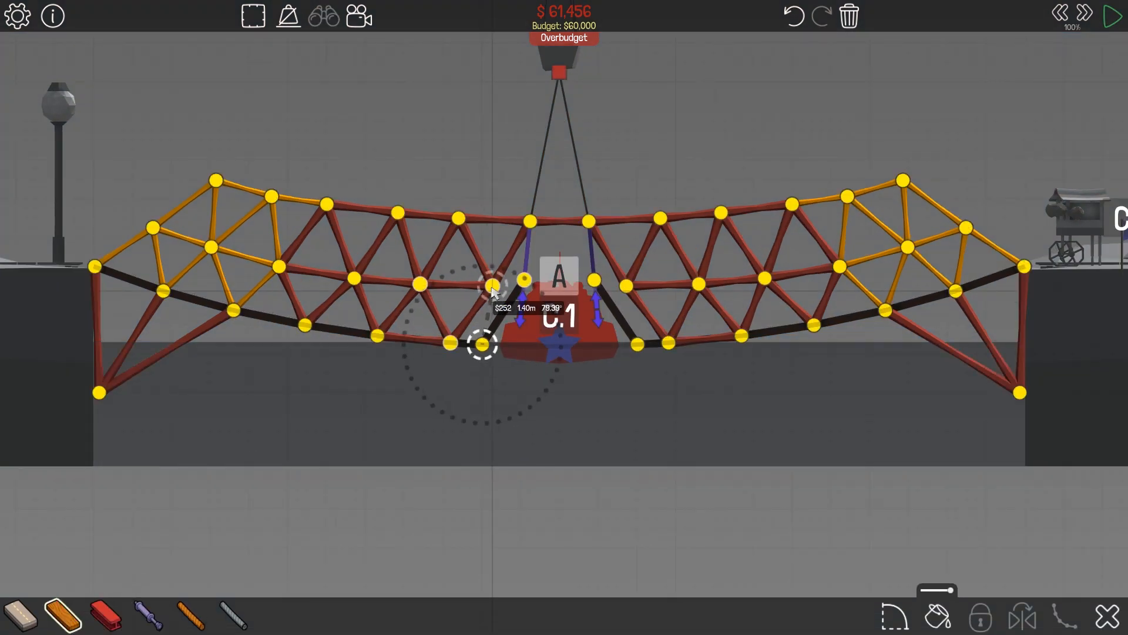
{"action": "left_click", "coordinate": [1114, 13]}
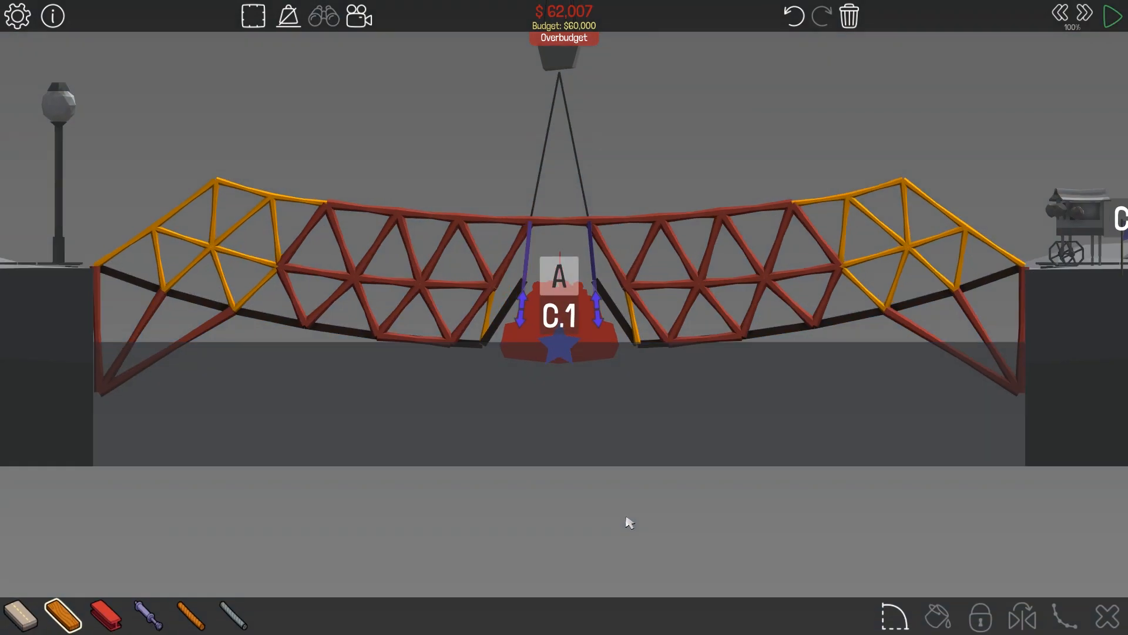
{"action": "left_click", "coordinate": [1114, 16]}
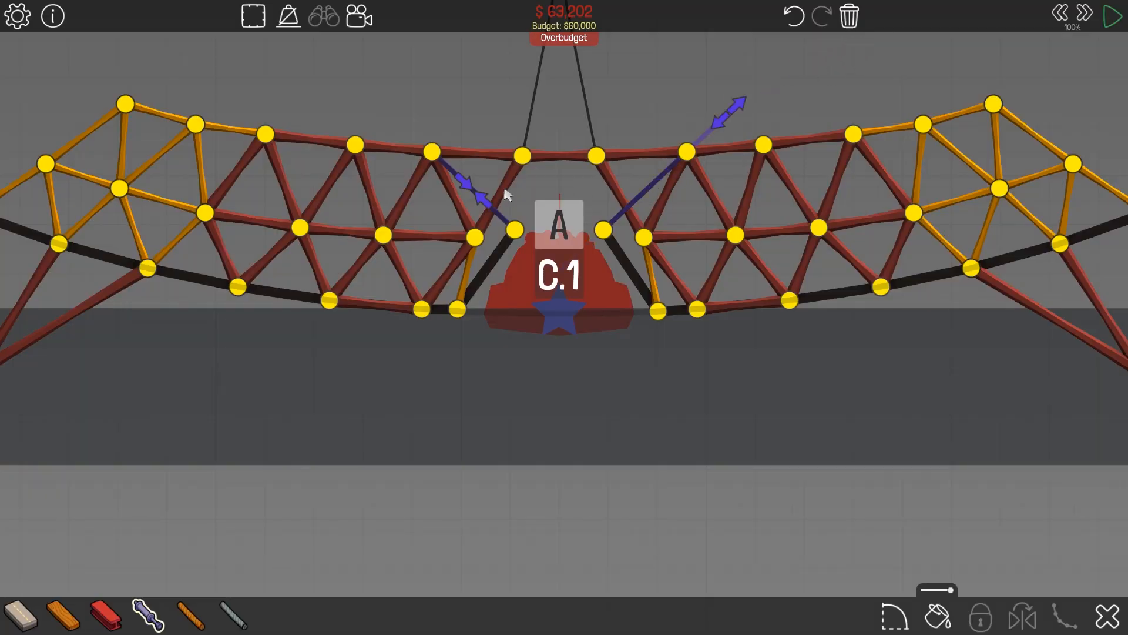
{"action": "mouse_move", "coordinate": [630, 413]}
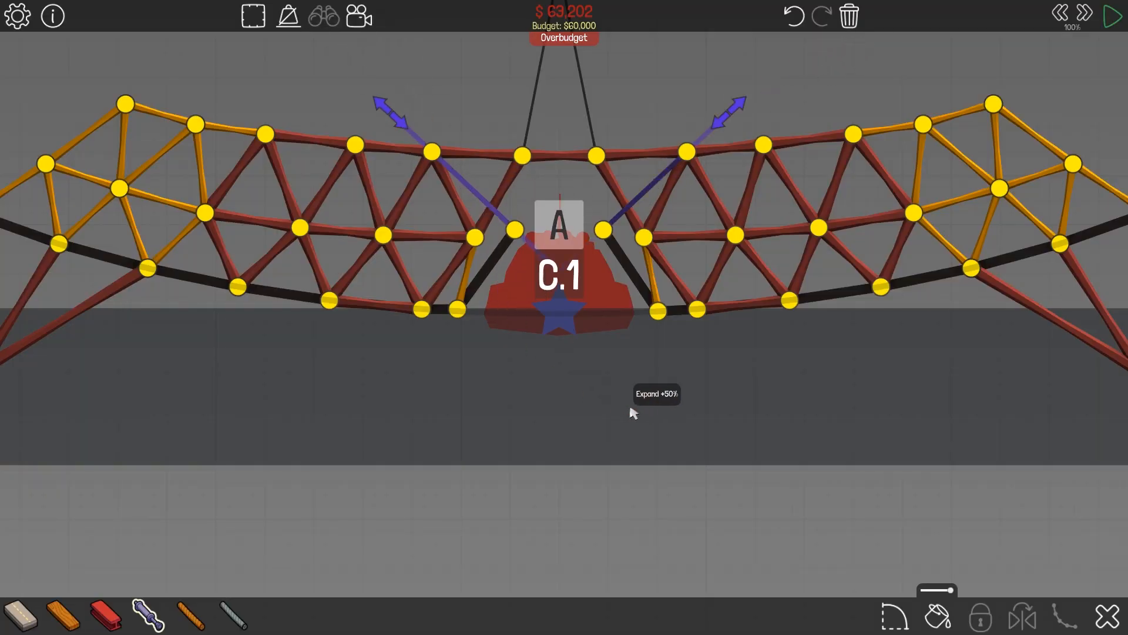
Start the test of the $65,252 bridge with diagonal pistons across the split centre
{"action": "left_click", "coordinate": [1112, 16]}
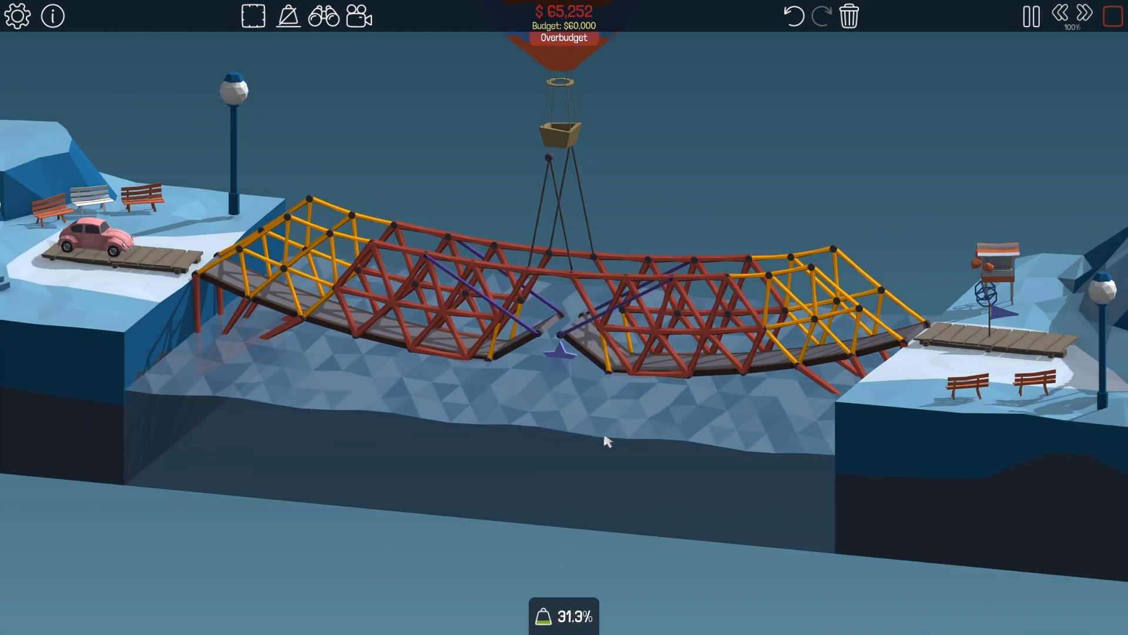
Watch the pink car cross the folded bridge to the flag for Level Complete
{"action": "scroll", "scroll_direction": "up", "scroll_amount": 3}
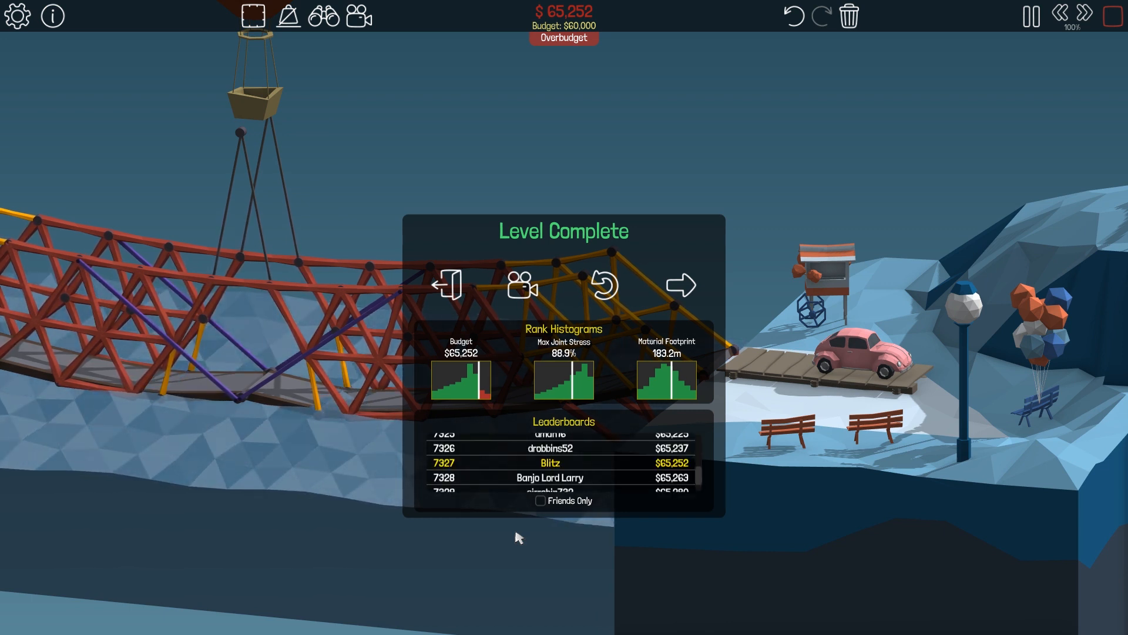
{"action": "mouse_move", "coordinate": [581, 571]}
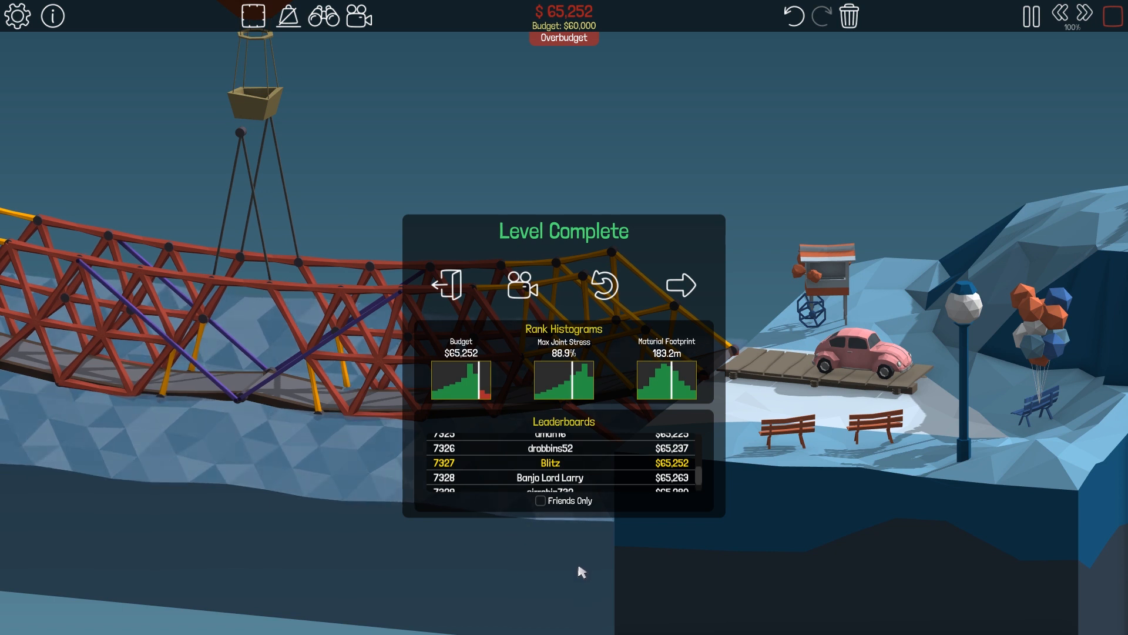